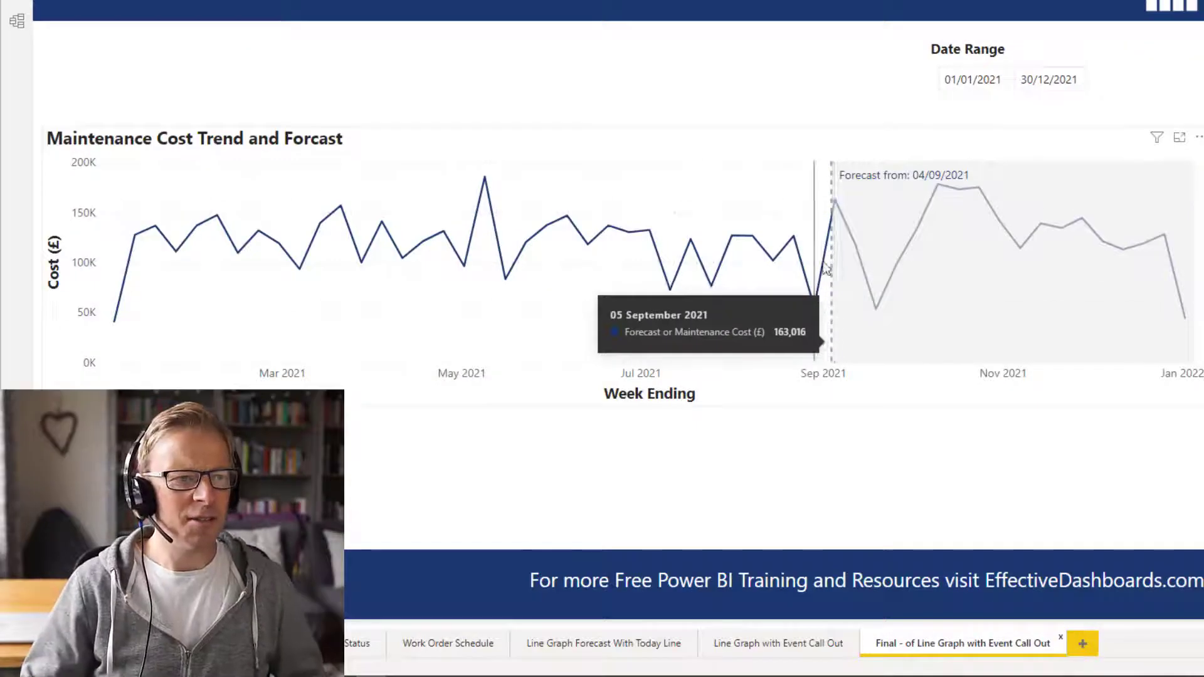
mouse_move(889, 322)
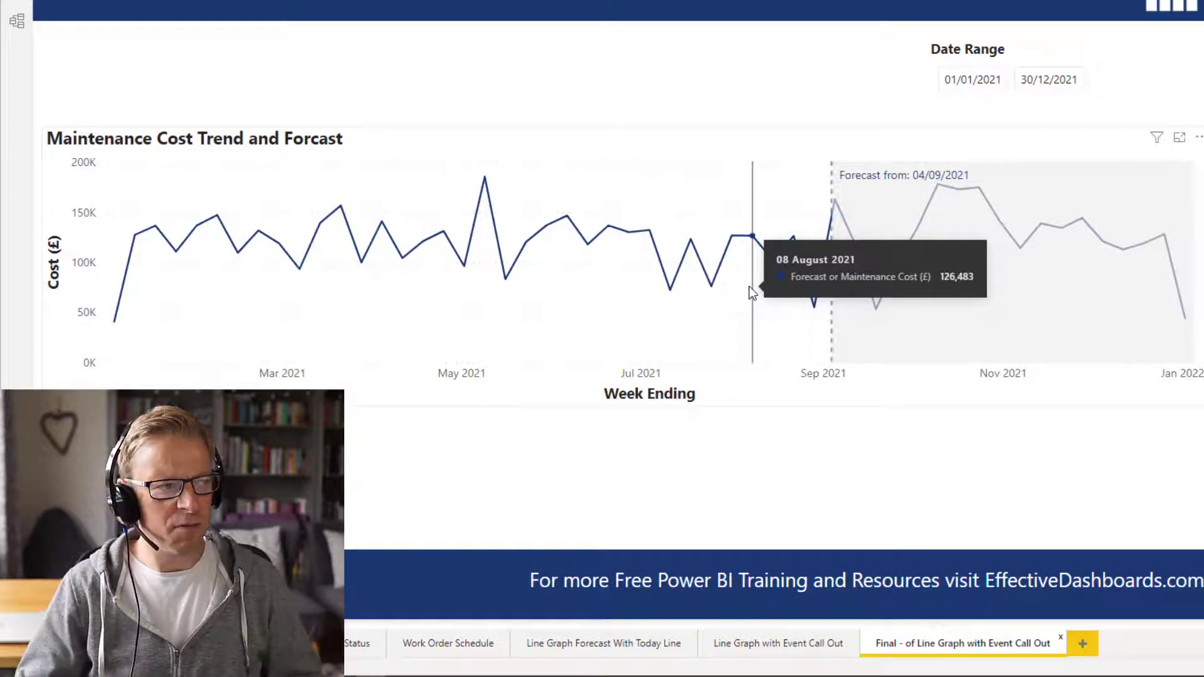
mouse_move(134, 325)
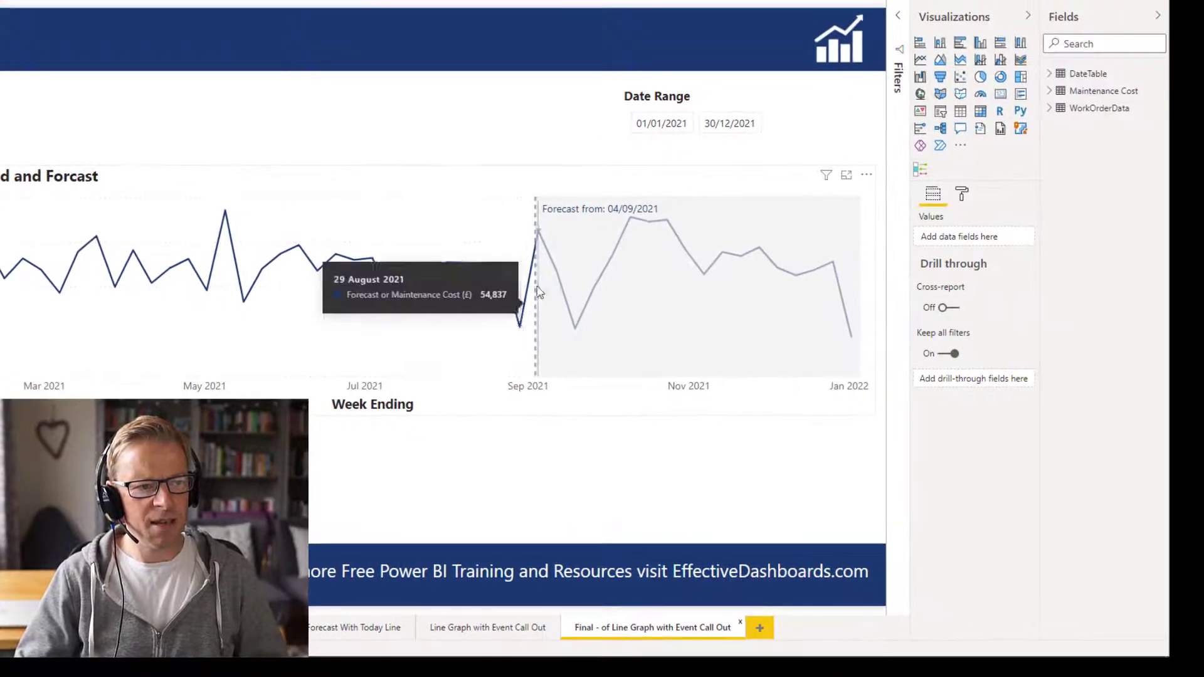
mouse_move(541, 236)
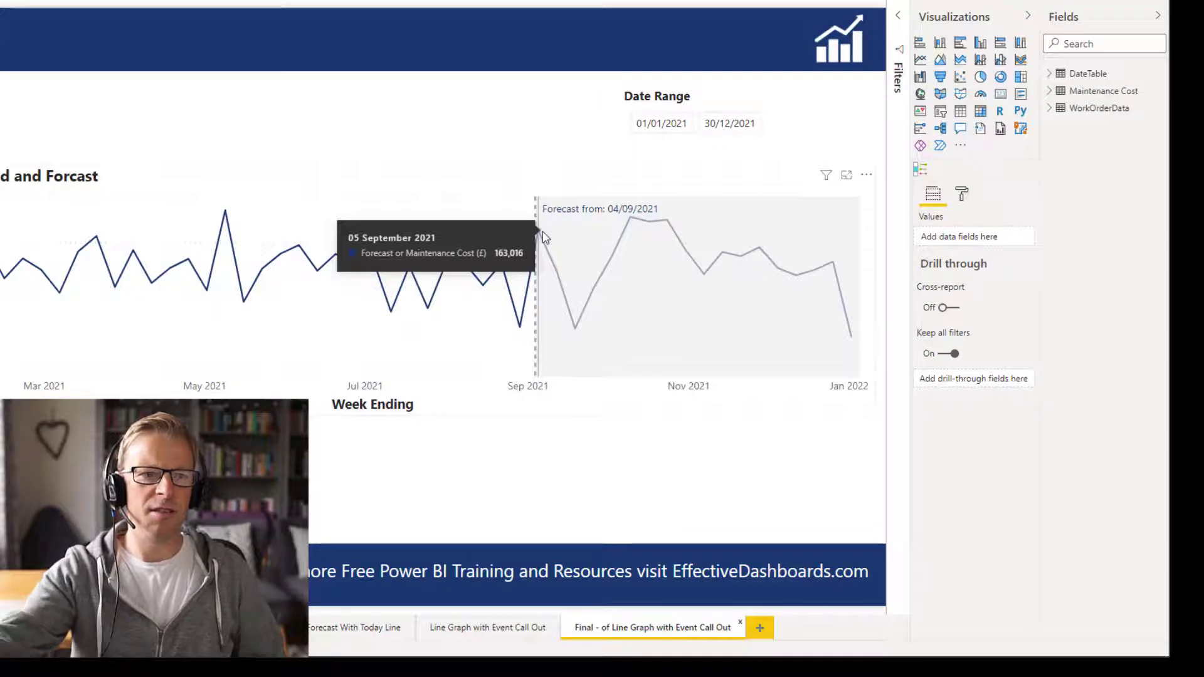
mouse_move(540, 238)
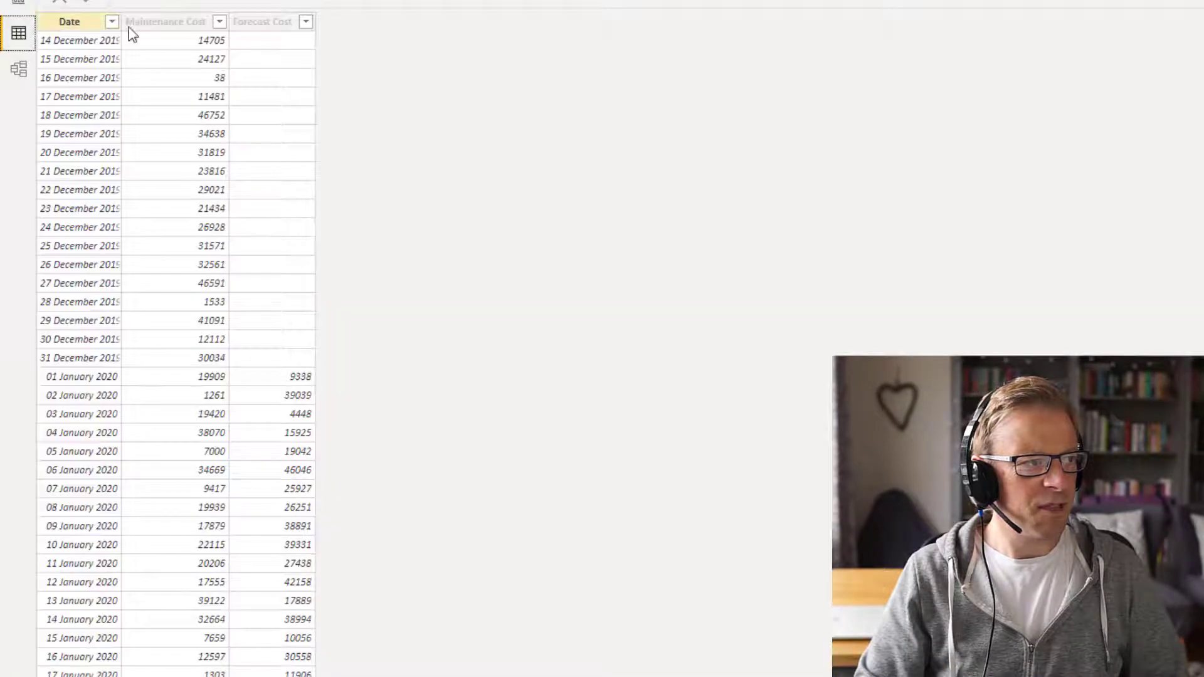
Open Data view and inspect the Maintenance Cost table's Date, Maintenance Cost and Forecast Cost rows.
click(69, 21)
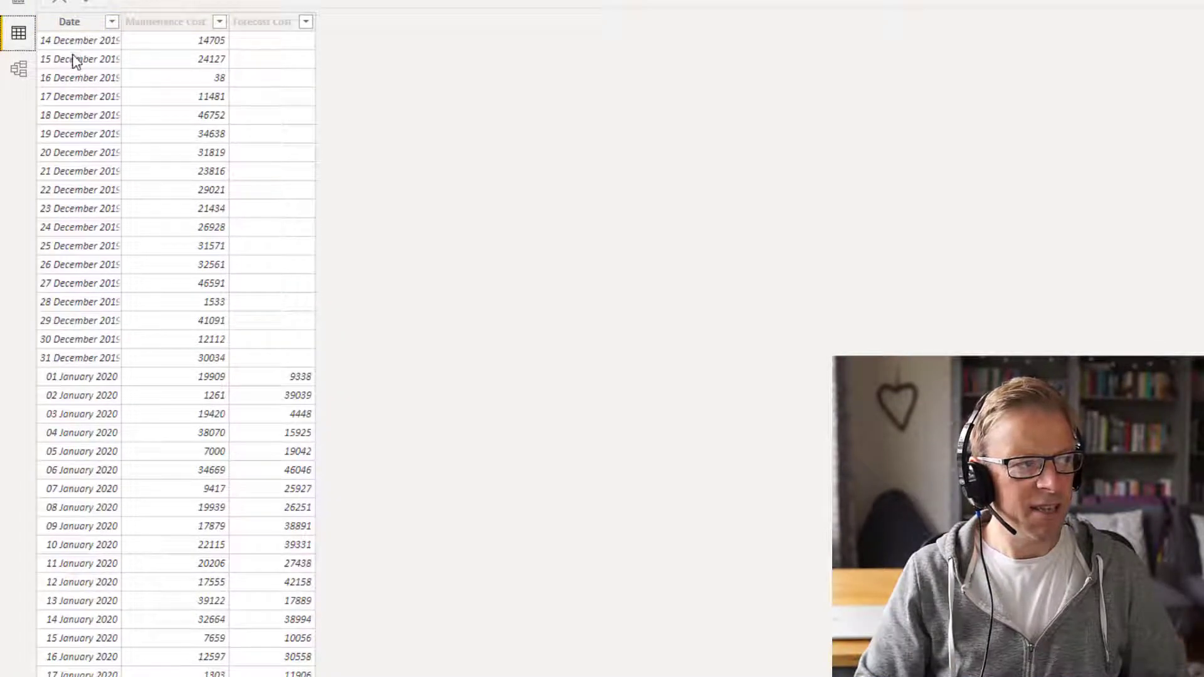
mouse_move(171, 8)
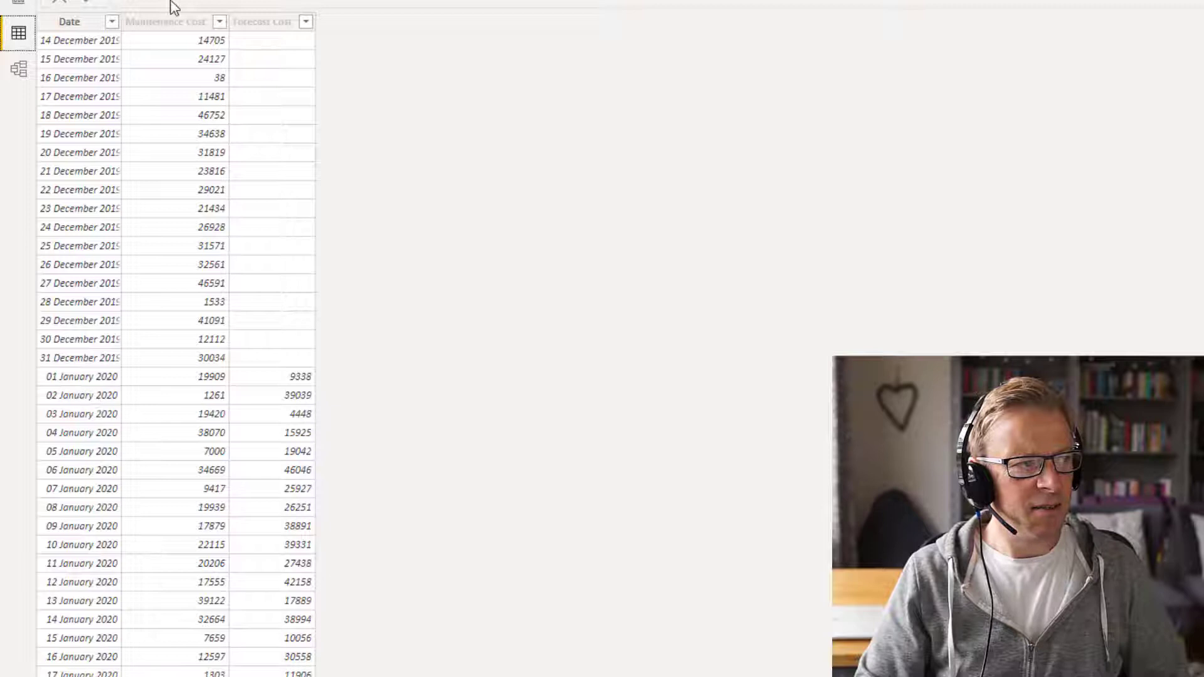
mouse_move(173, 383)
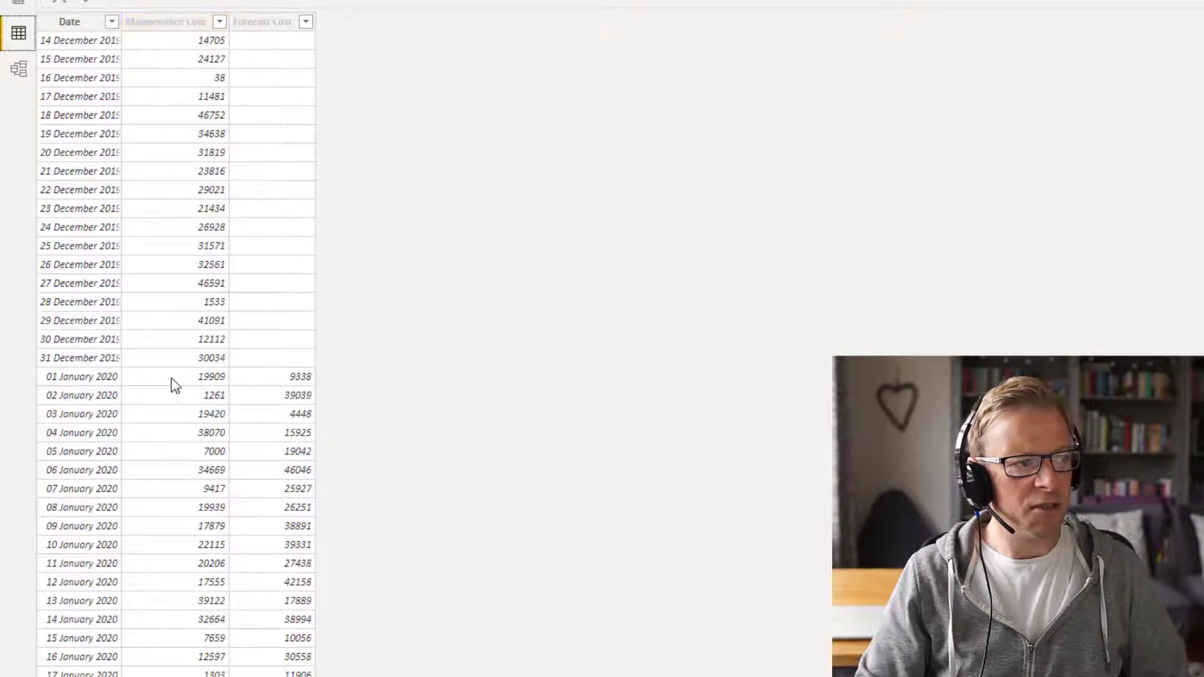
click(290, 394)
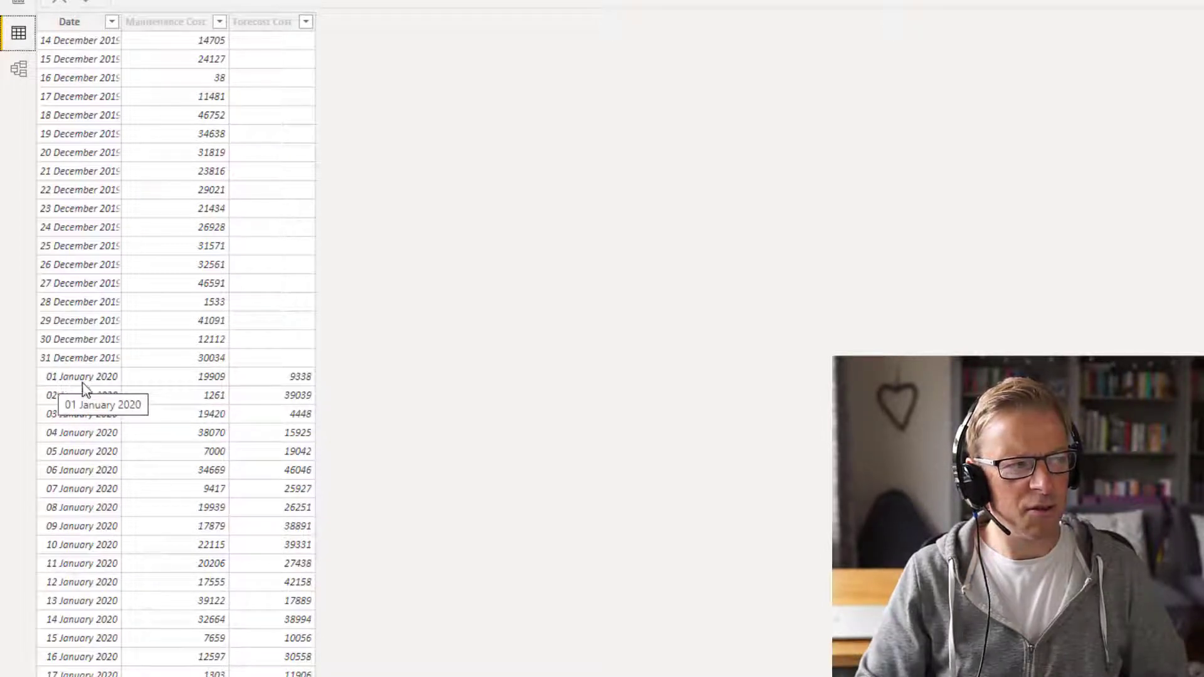
mouse_move(288, 380)
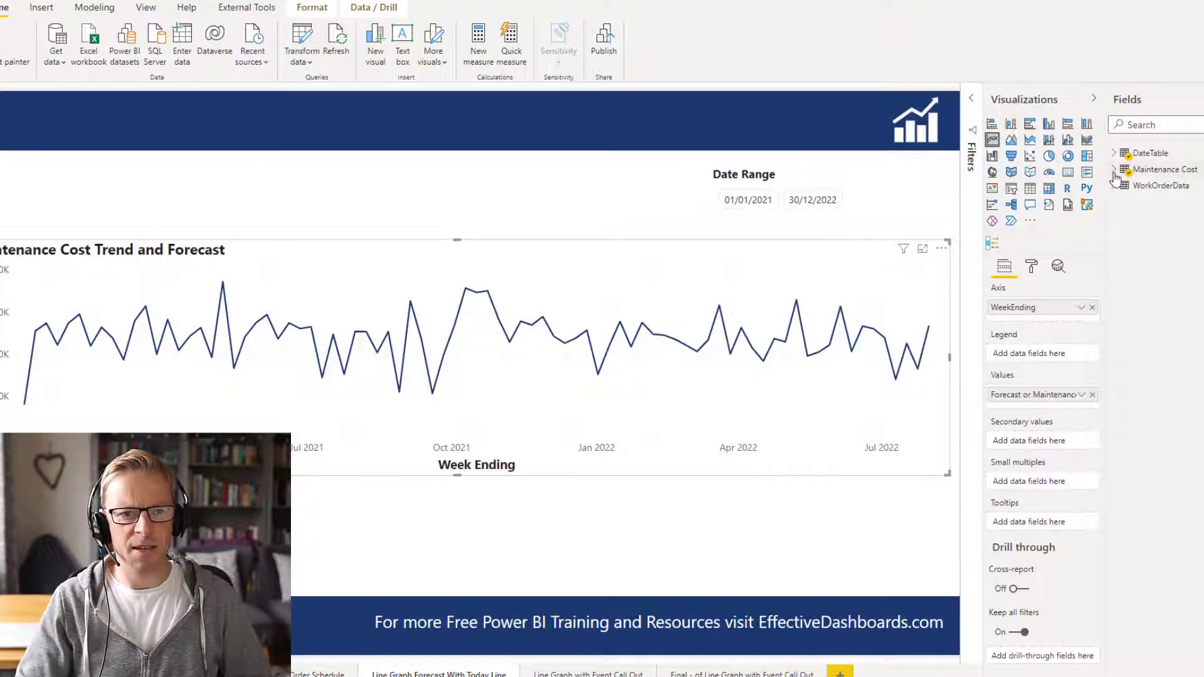
Open the 'Line Graph Forecast With Today Line' page and expand the Maintenance Cost fields.
click(1117, 170)
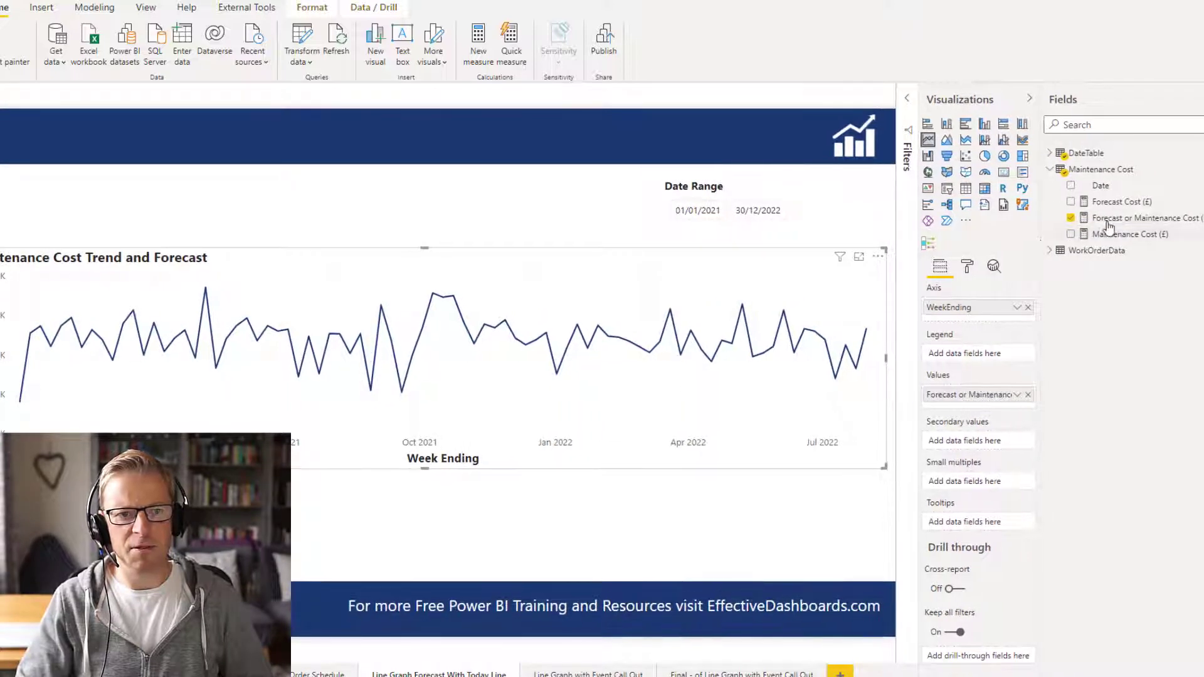
mouse_move(1144, 217)
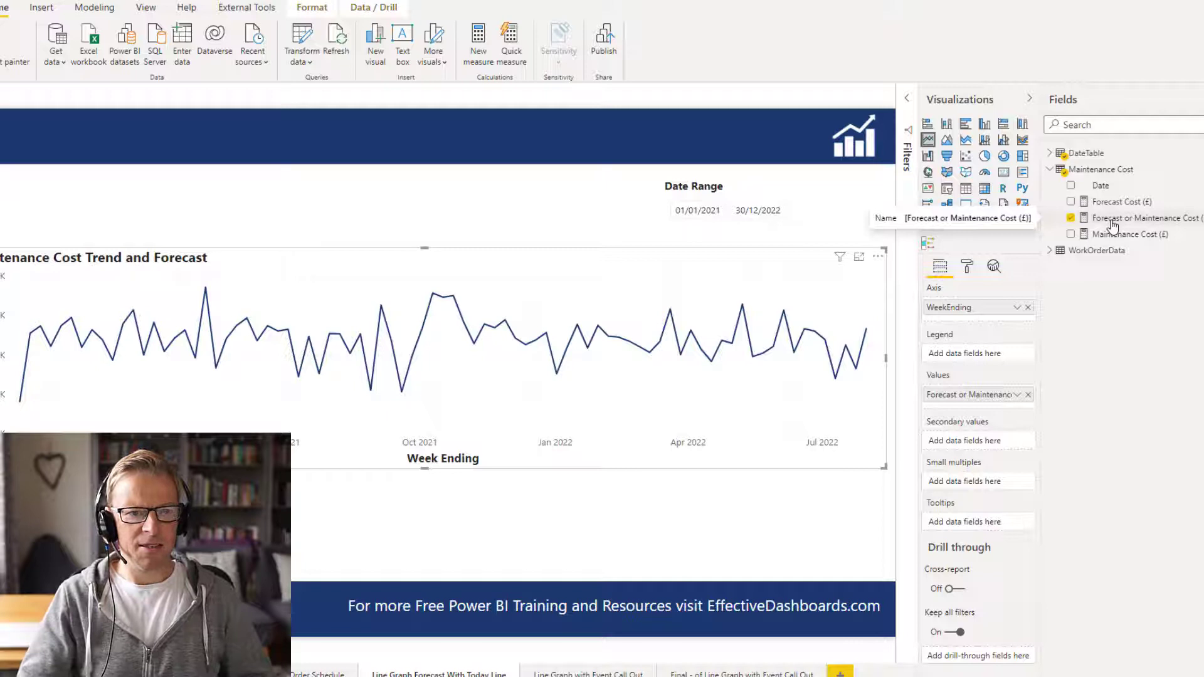
click(1150, 218)
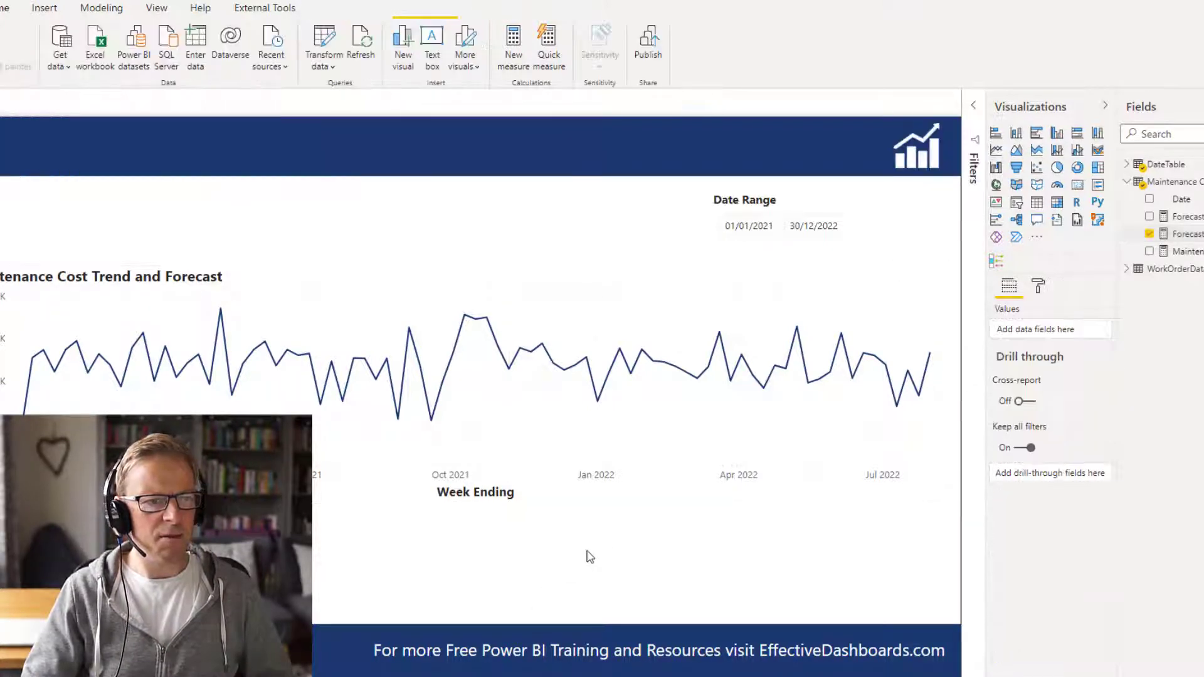
mouse_move(786, 323)
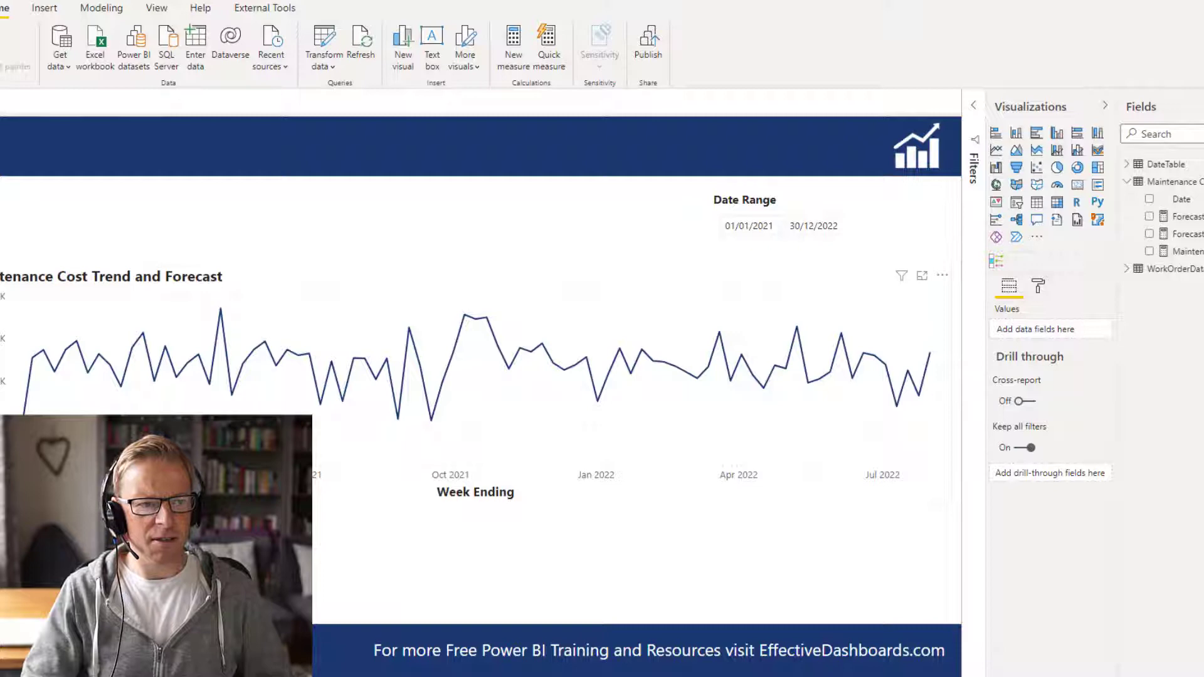
Select the maintenance cost line chart and show its Analytics options.
click(1123, 263)
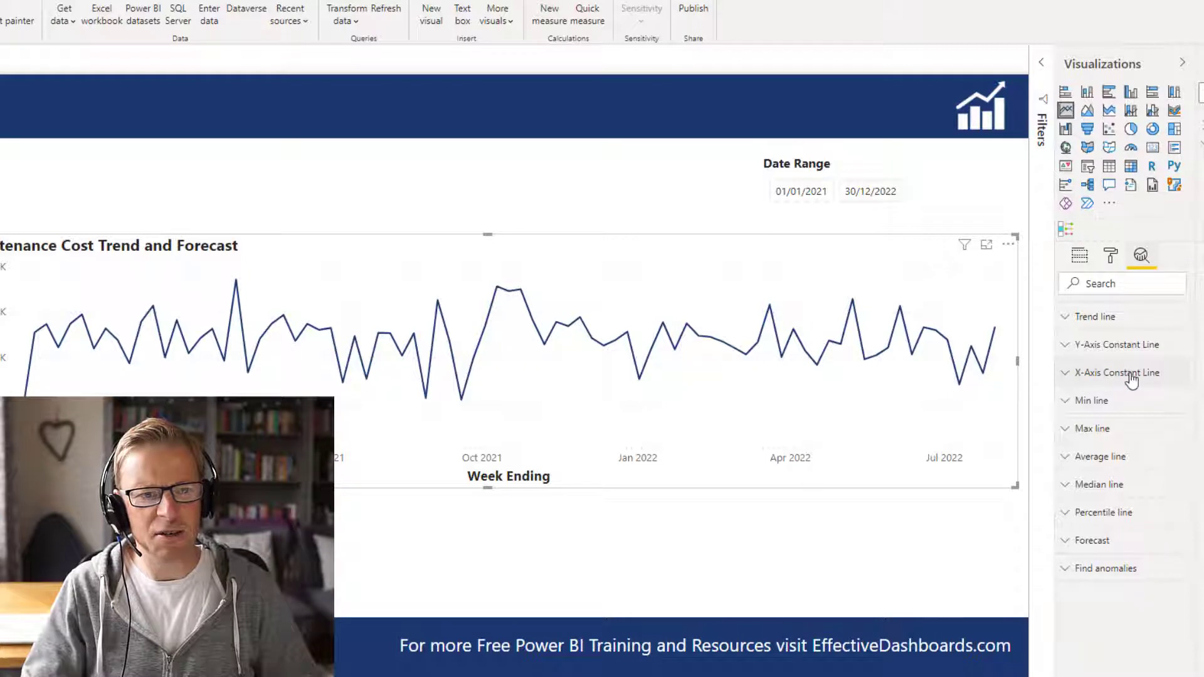
Add an X-axis constant line dated 04 September 2021 to the line chart.
click(1115, 373)
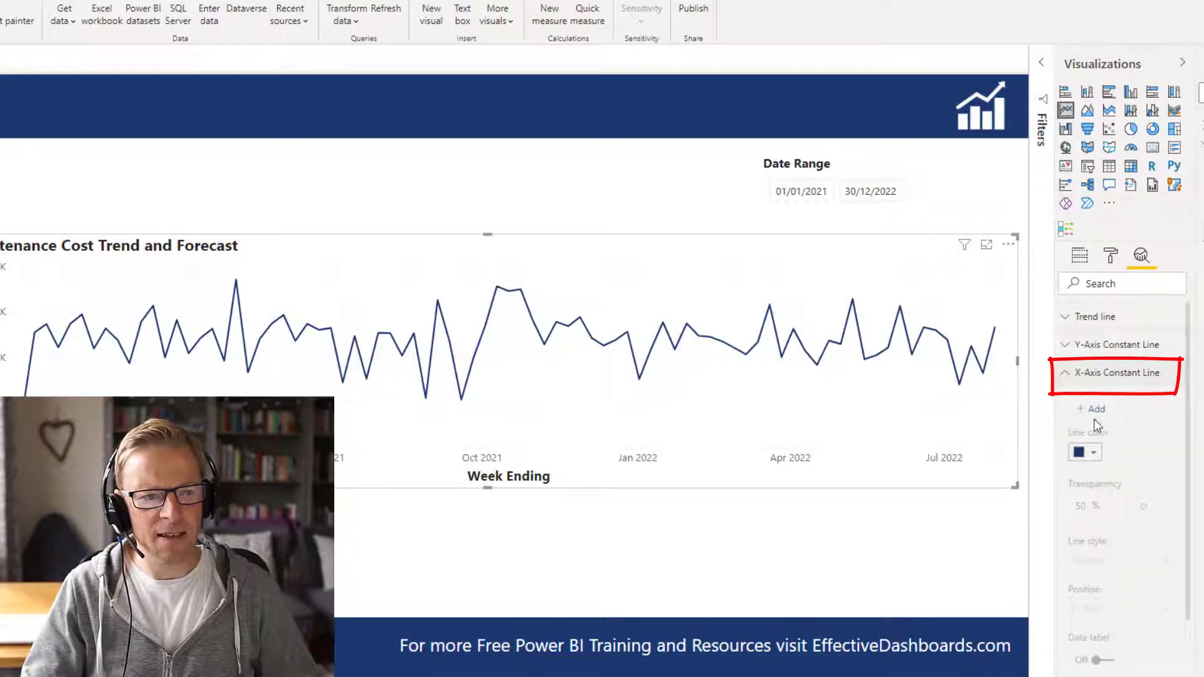
click(1095, 408)
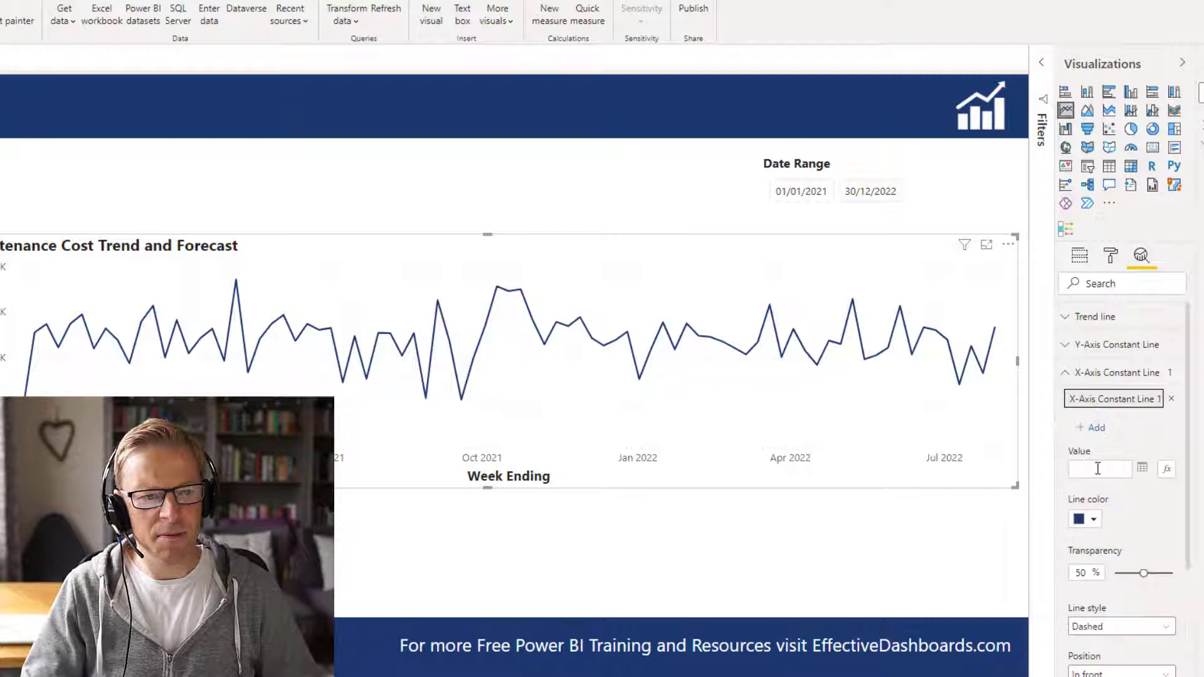
click(1143, 468)
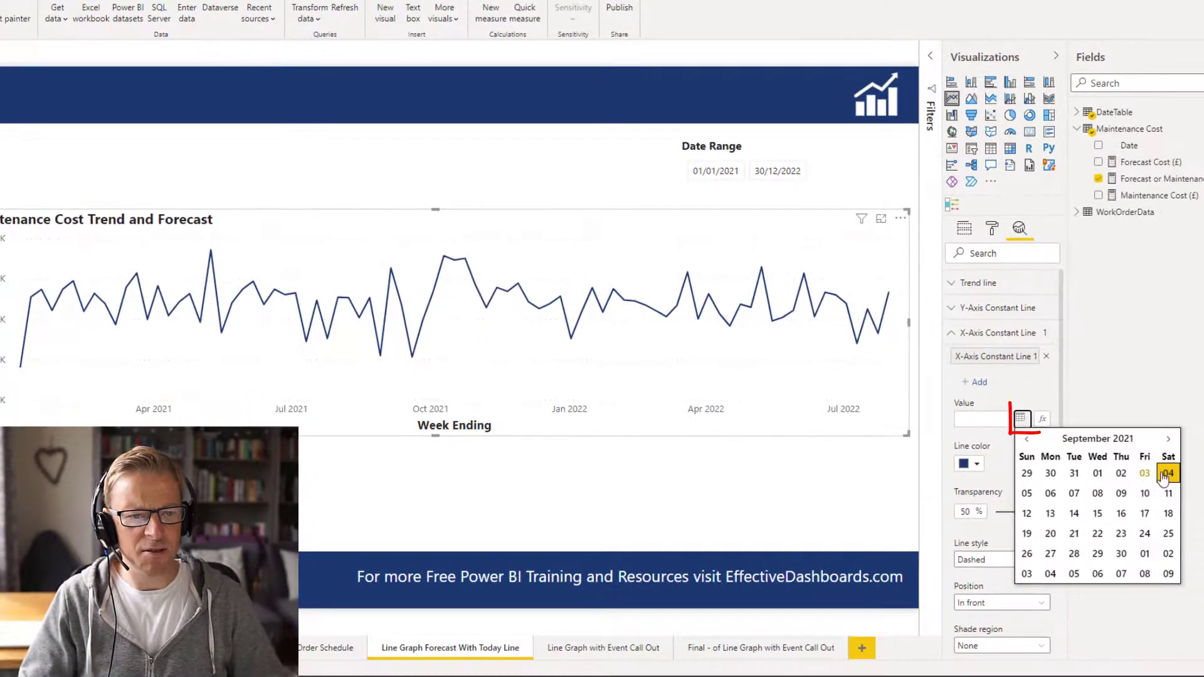
click(1168, 473)
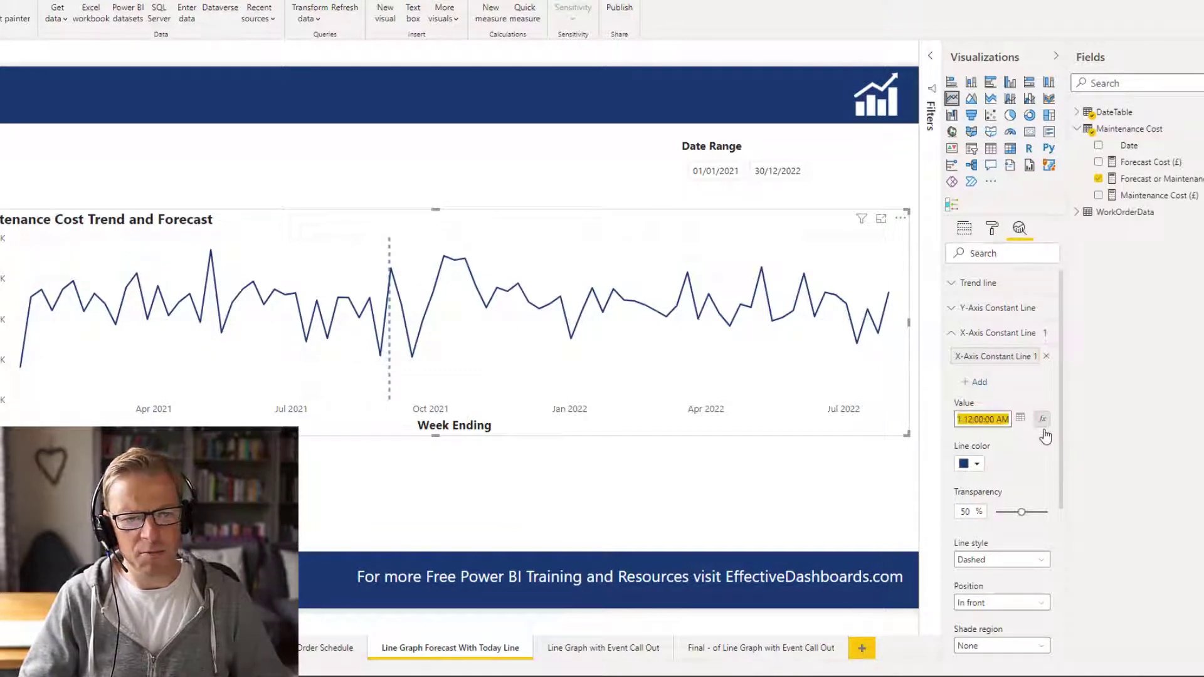
click(1042, 418)
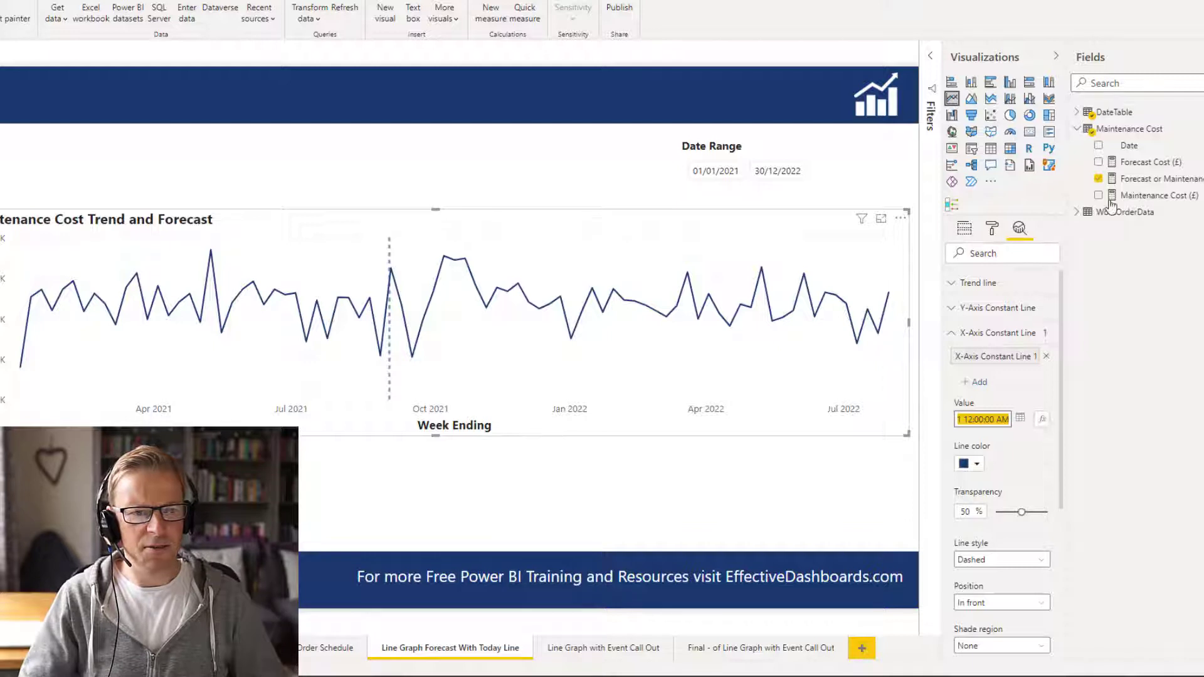
Enter TodaysDate = TODAY() as the DateTable measure and review the TODAY function.
click(1077, 112)
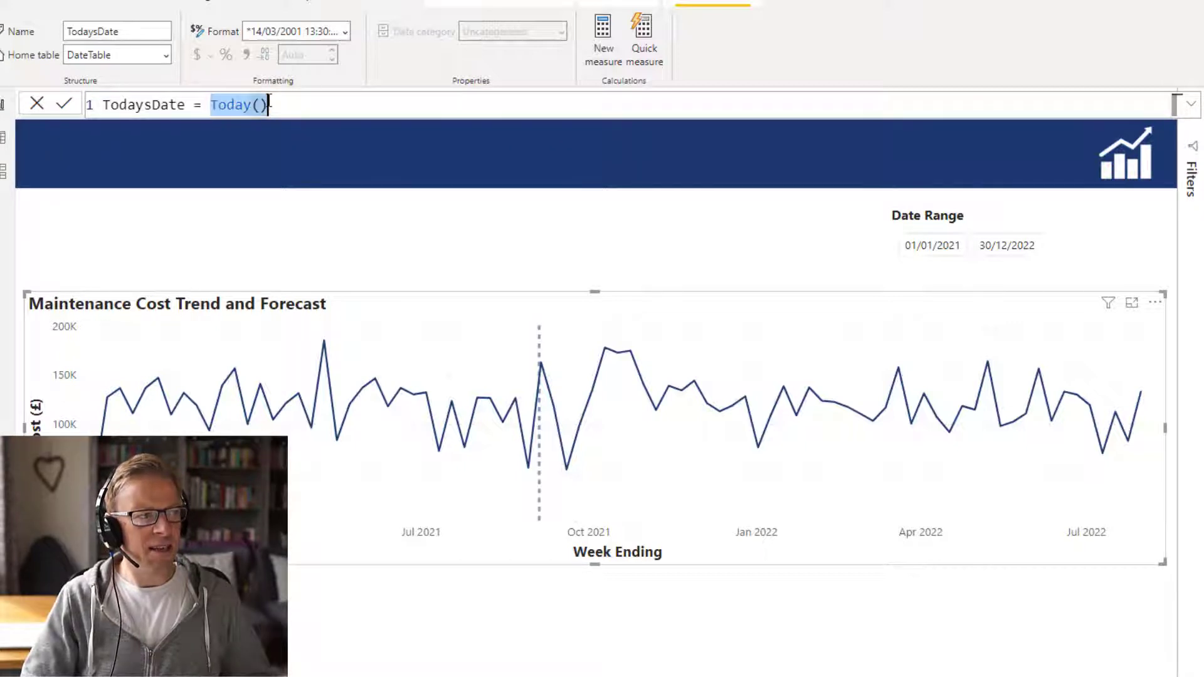
click(336, 105)
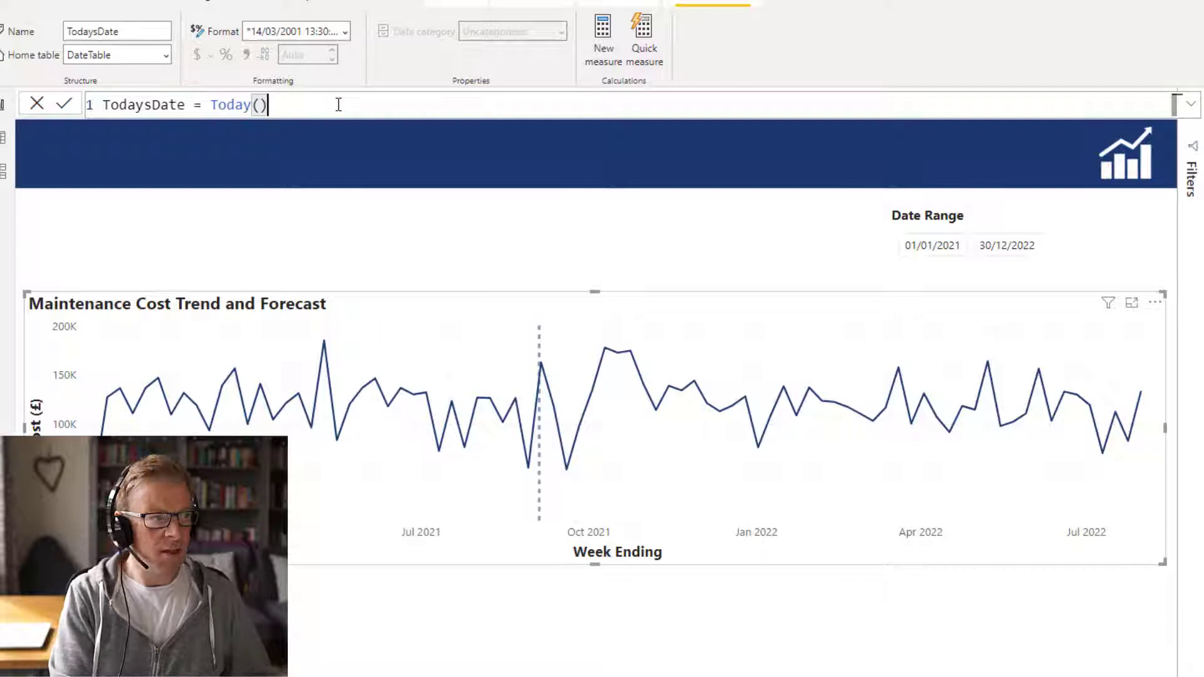
key(Backspace)
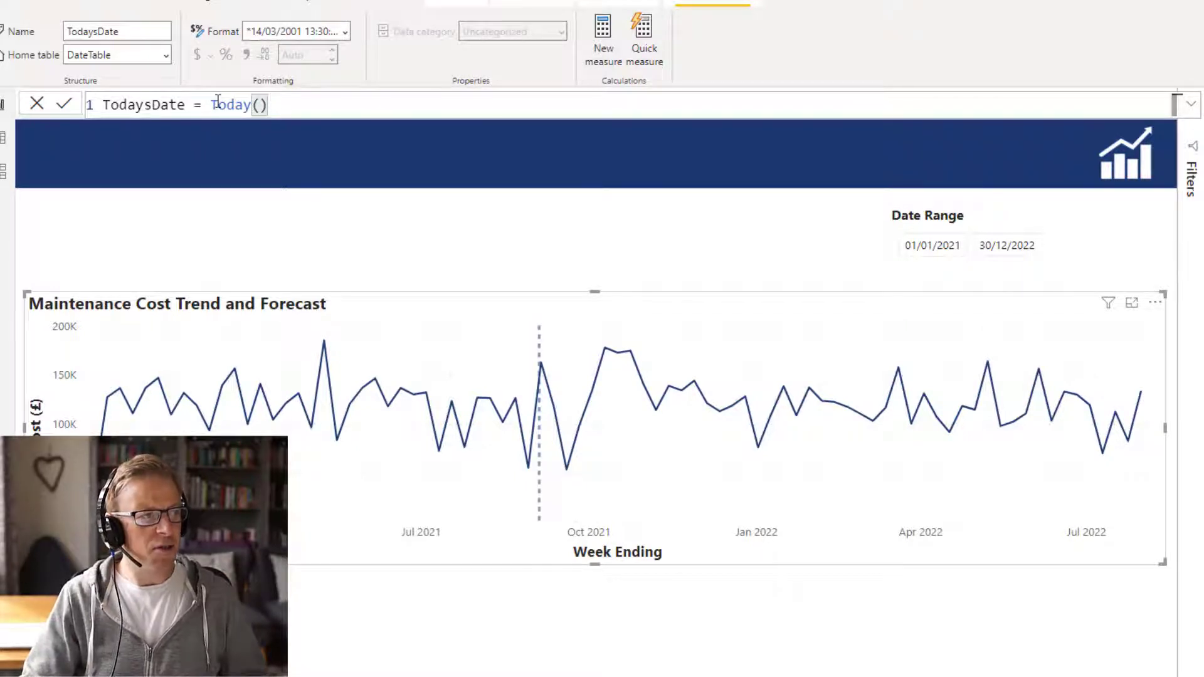
double_click(229, 105)
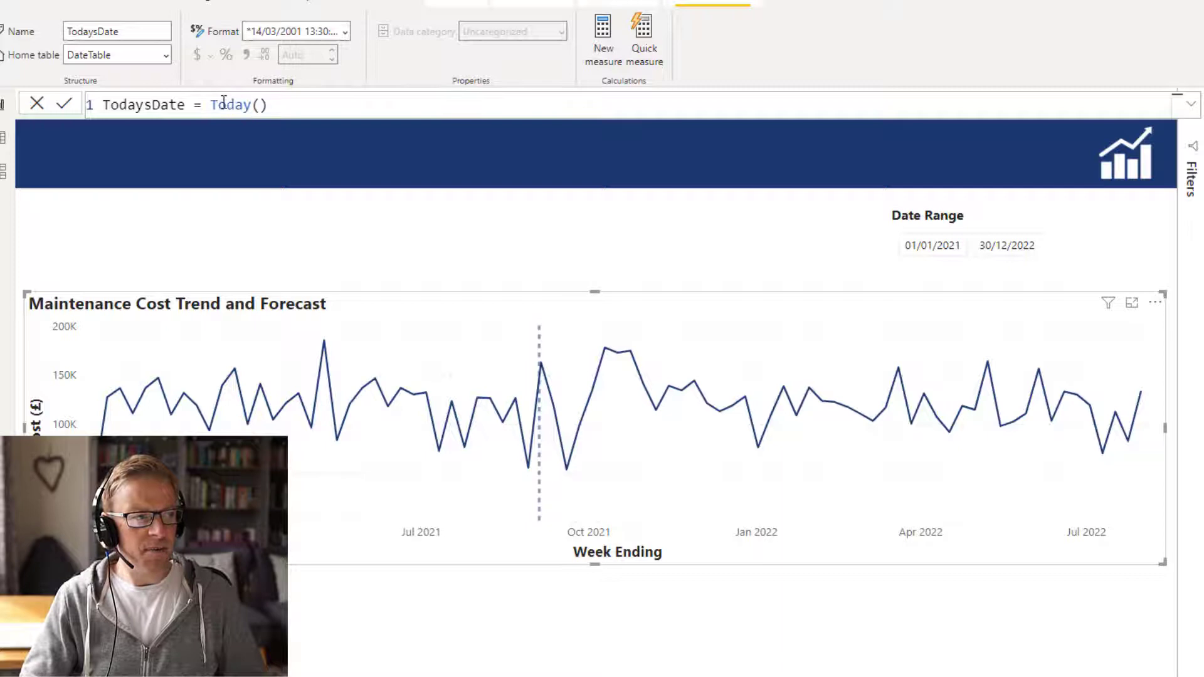
double_click(230, 105)
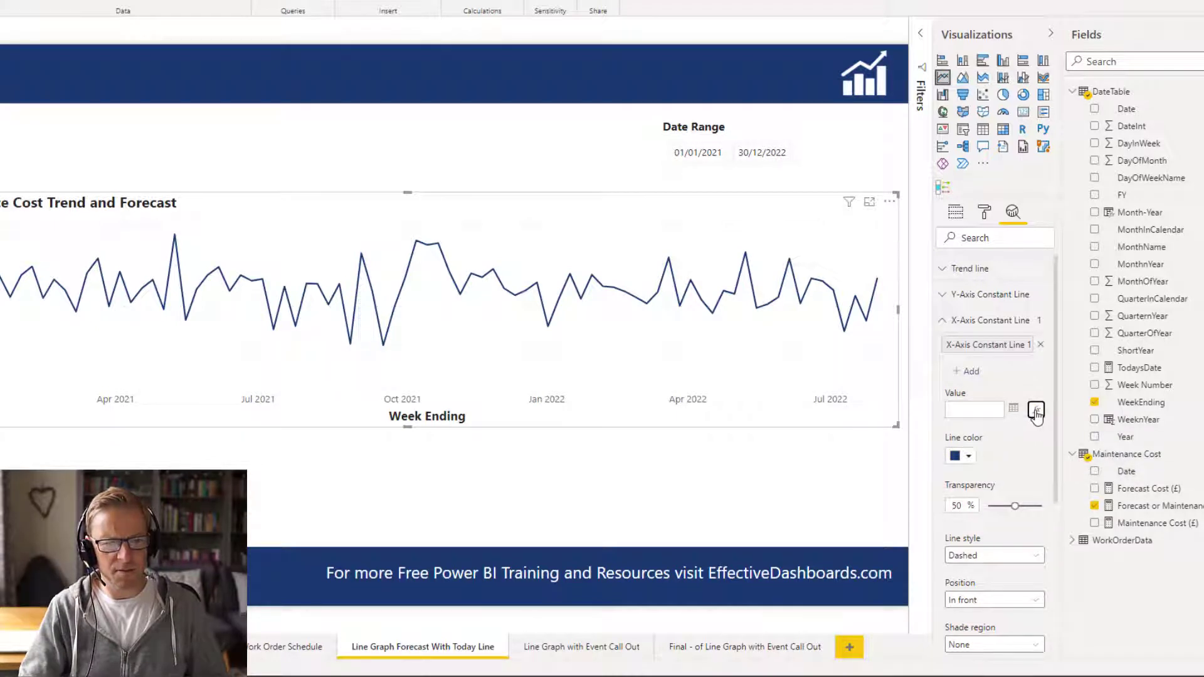
Base the constant line's value on the field DateTable > TodaysDate.
click(1036, 410)
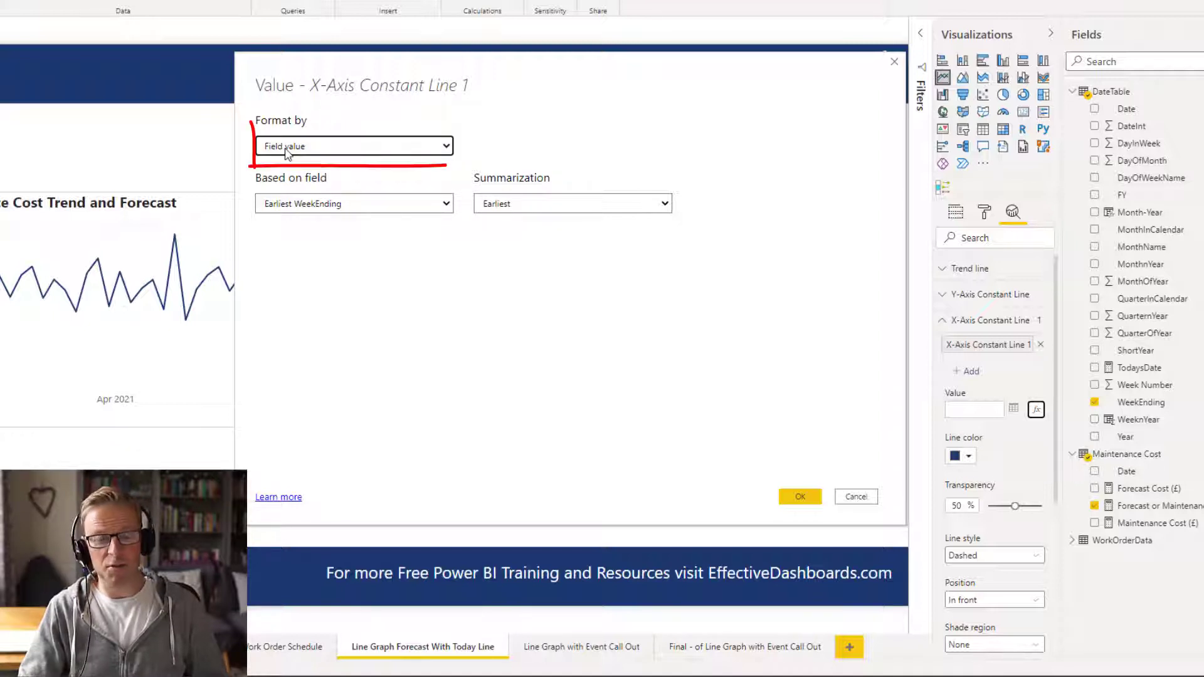
click(353, 202)
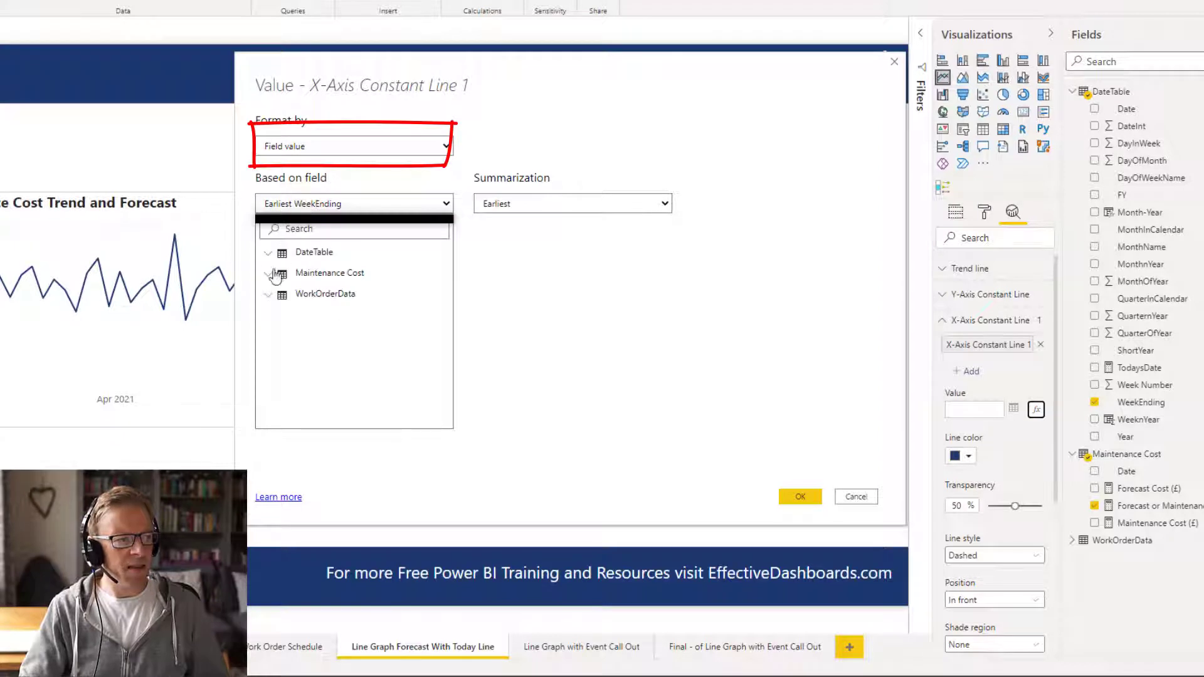
click(268, 252)
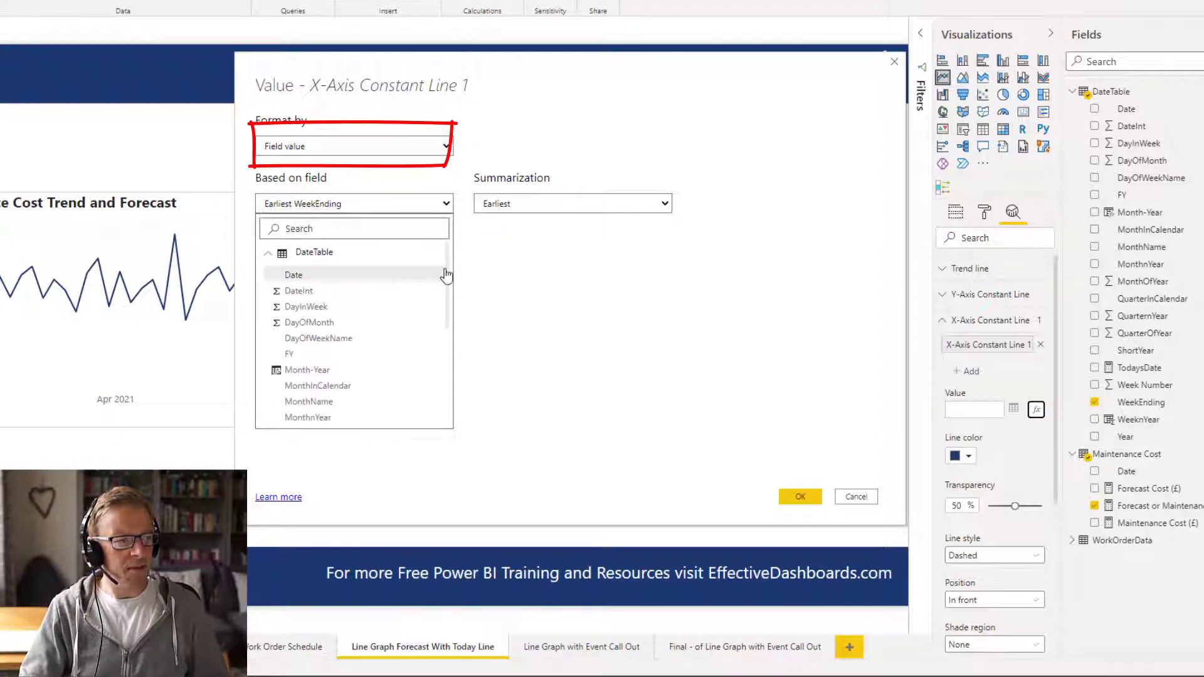
scroll(down, 3)
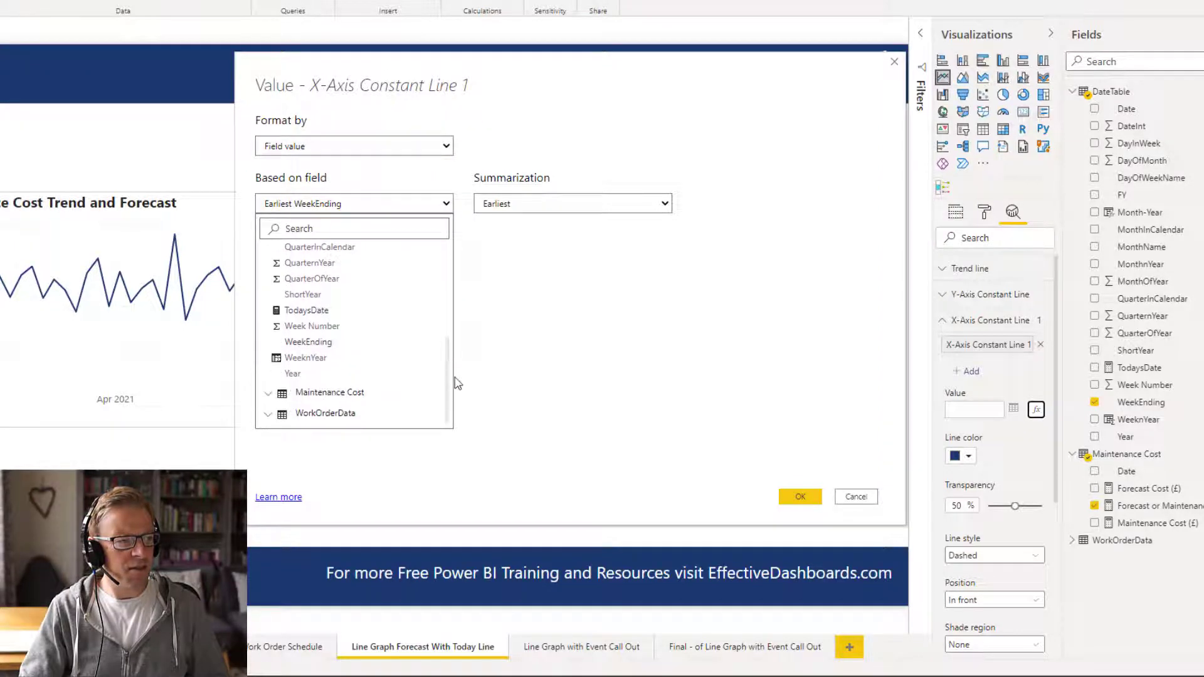
click(306, 311)
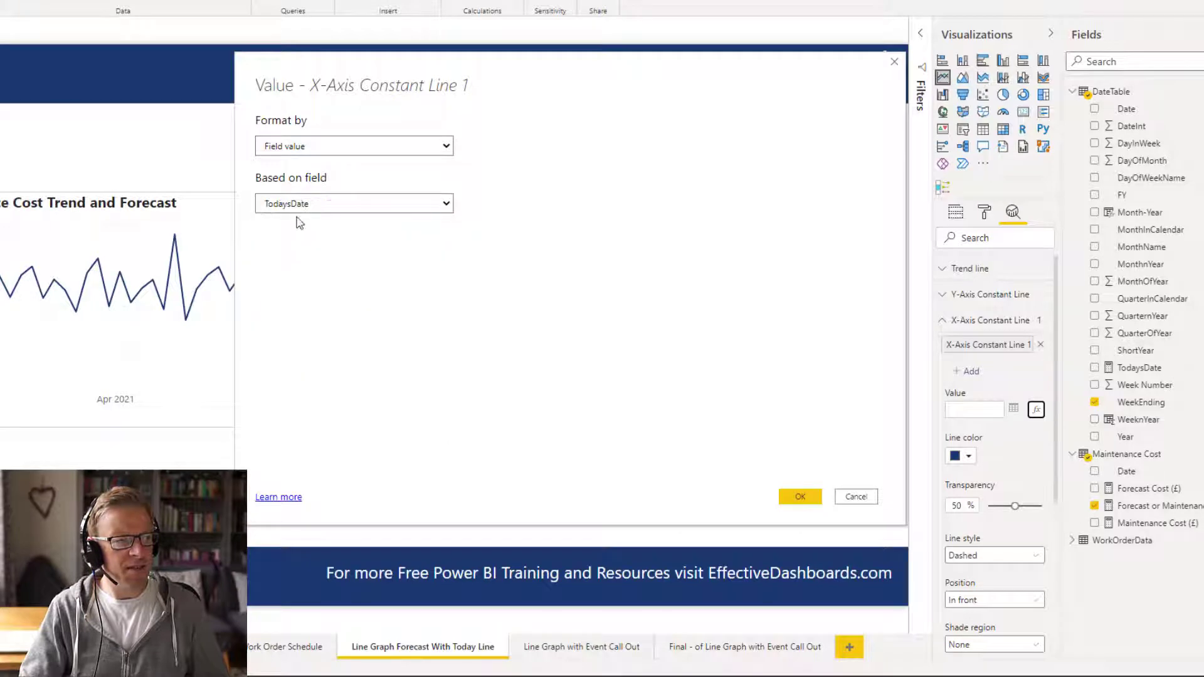
click(800, 496)
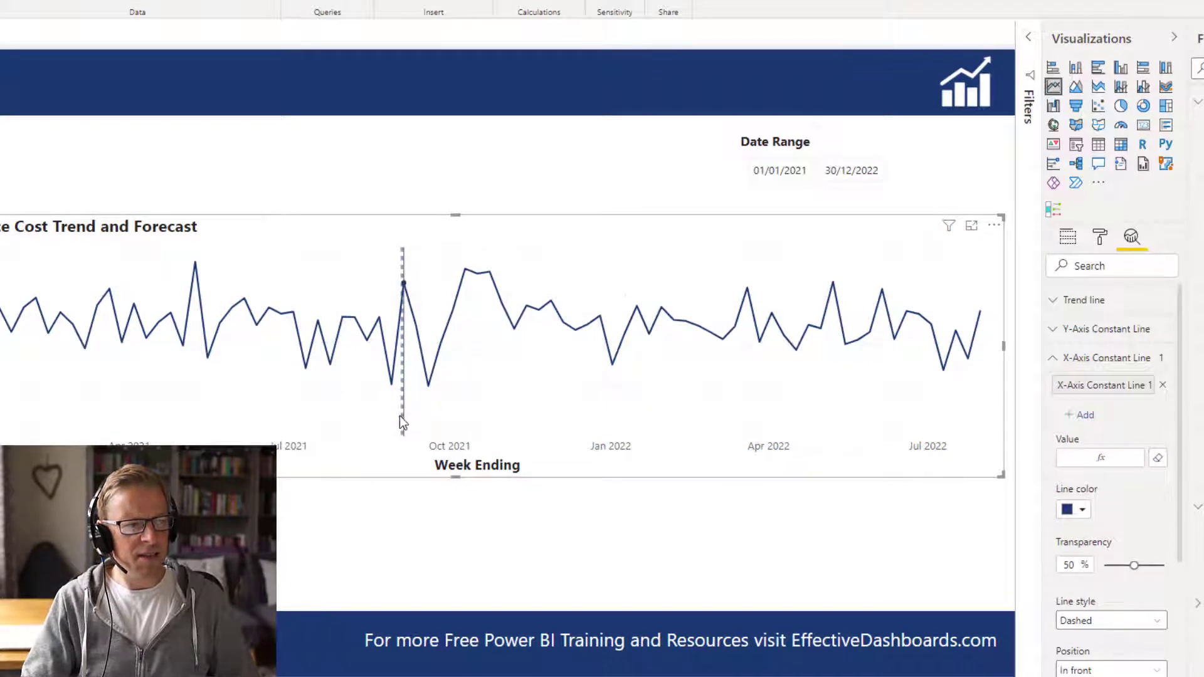
mouse_move(406, 288)
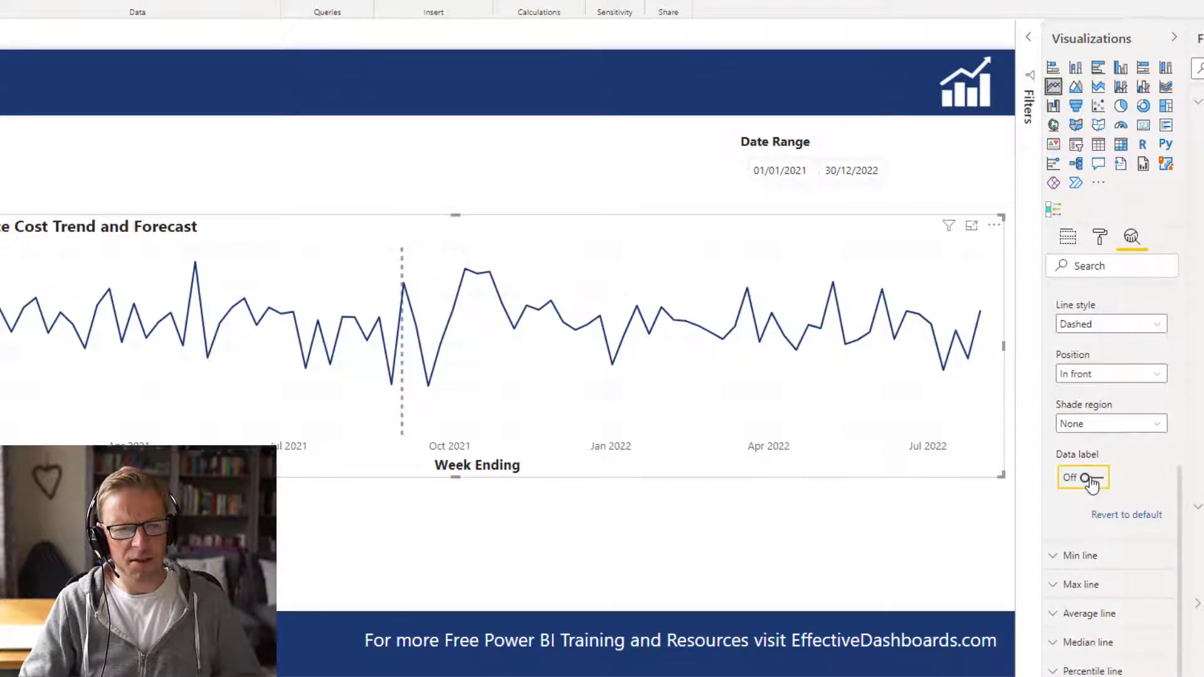
Turn on the today line's data label showing 04/09/2021.
click(1082, 477)
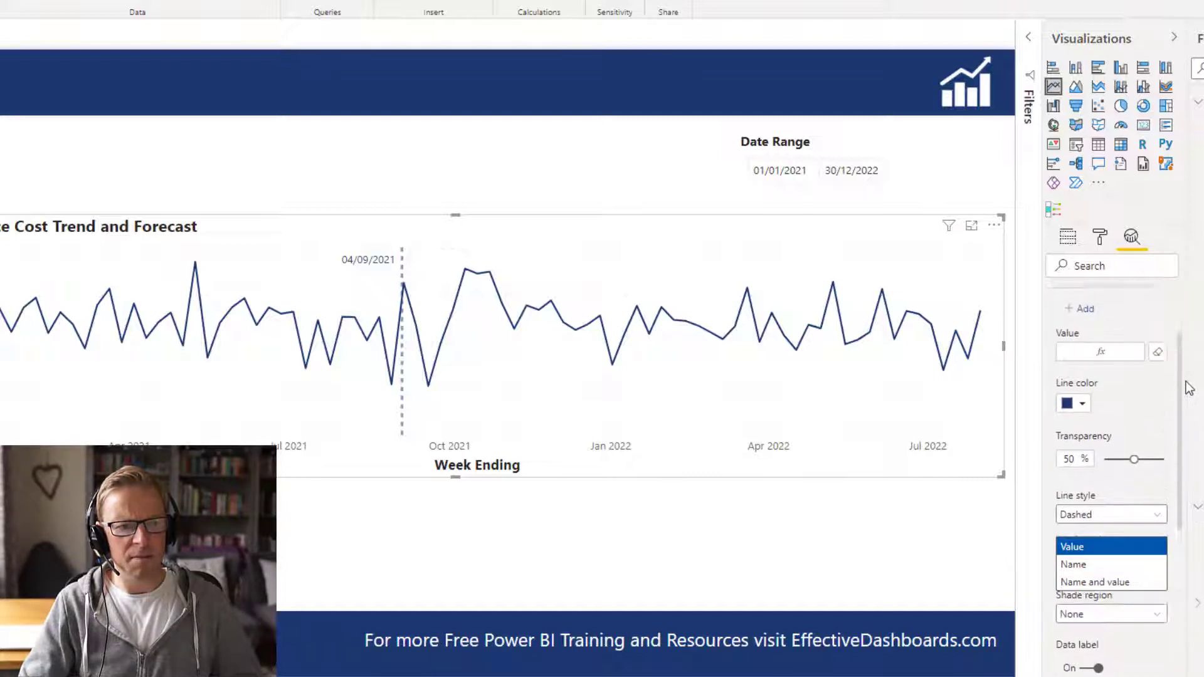
Rename the constant line to 'Current Date' and set its label text to Name and value.
click(1110, 316)
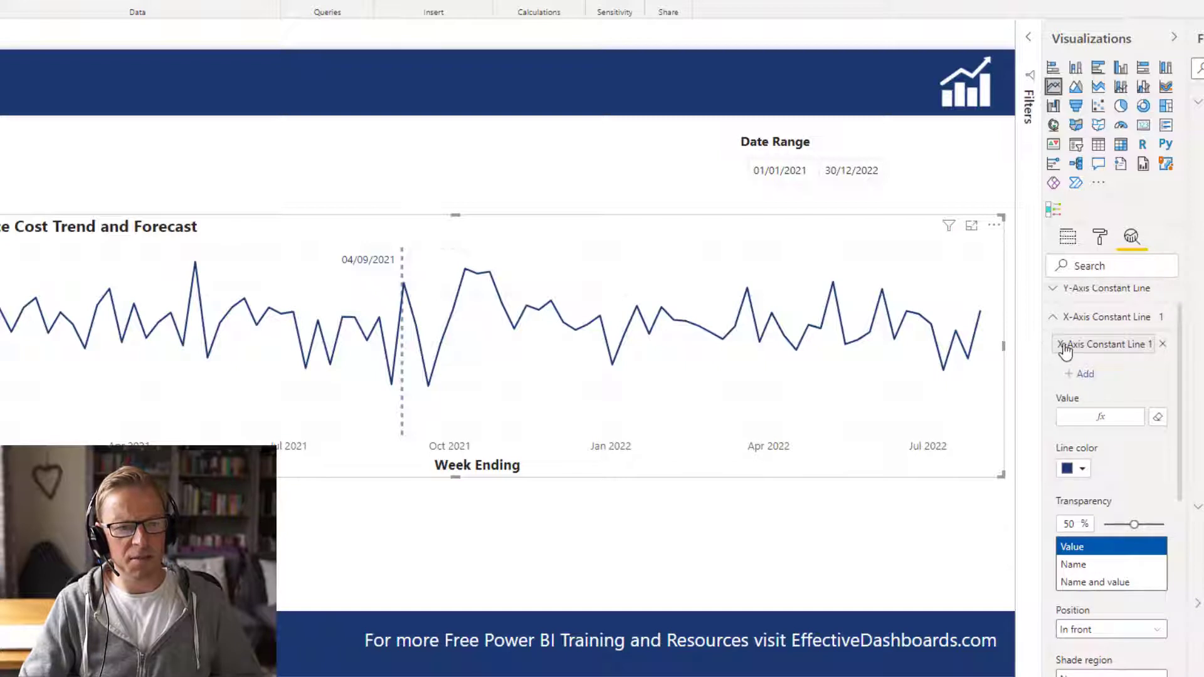
text(Curren)
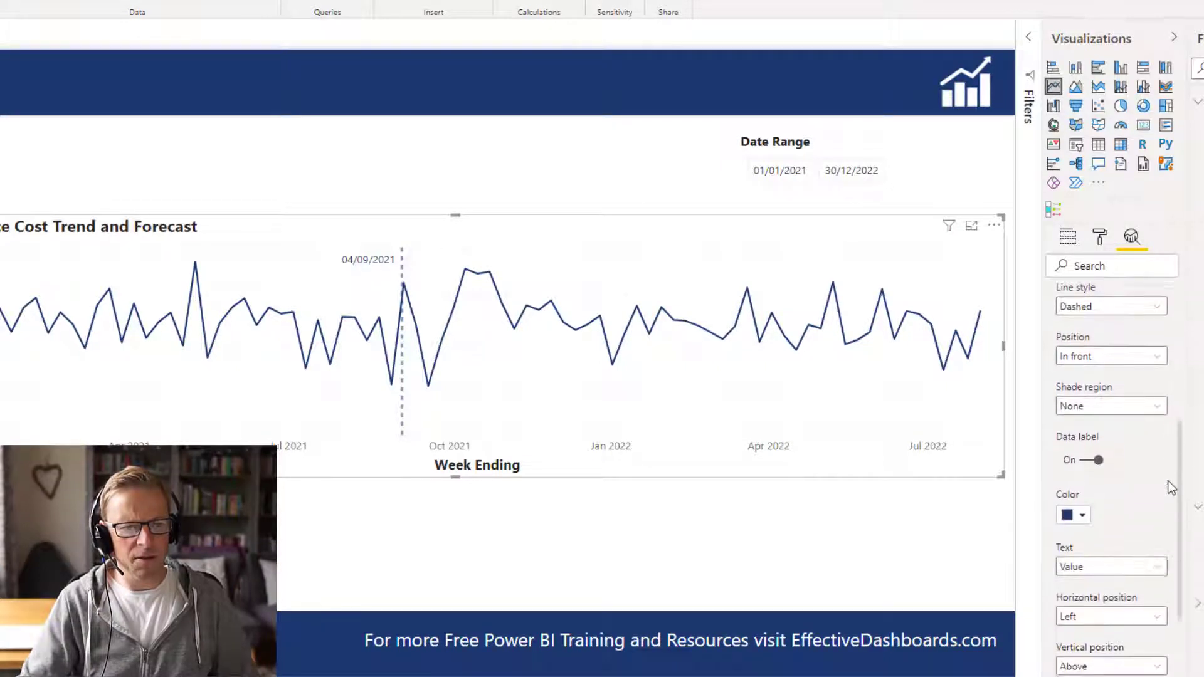
scroll(down, 3)
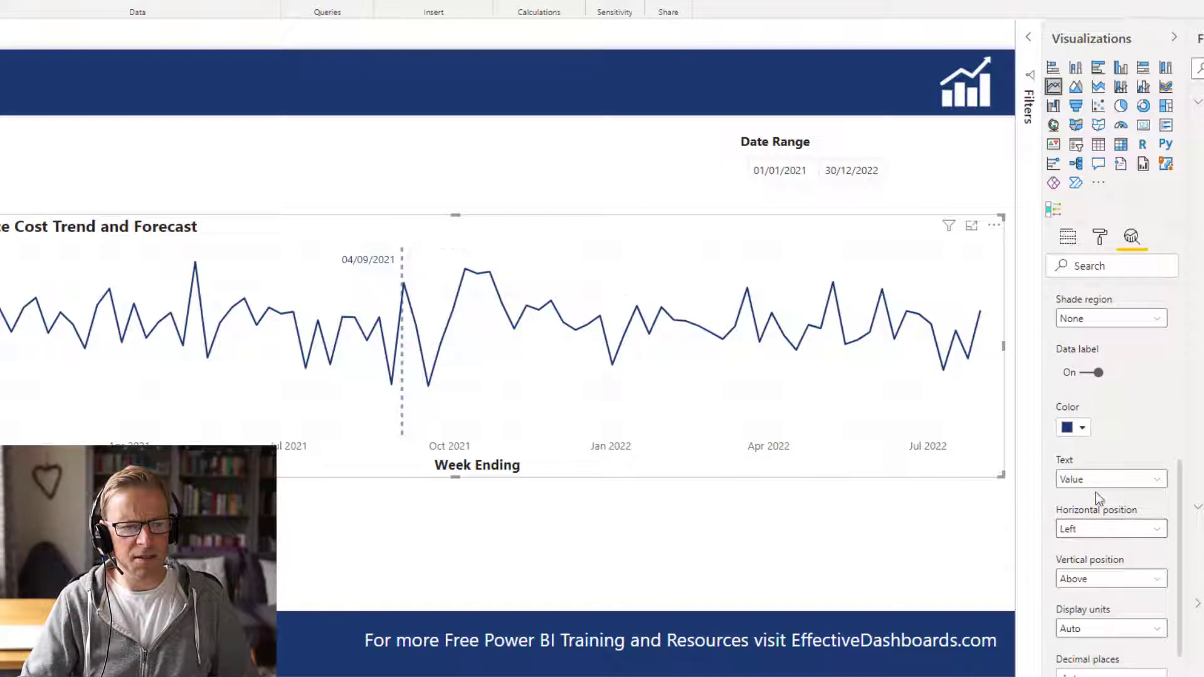
click(1108, 478)
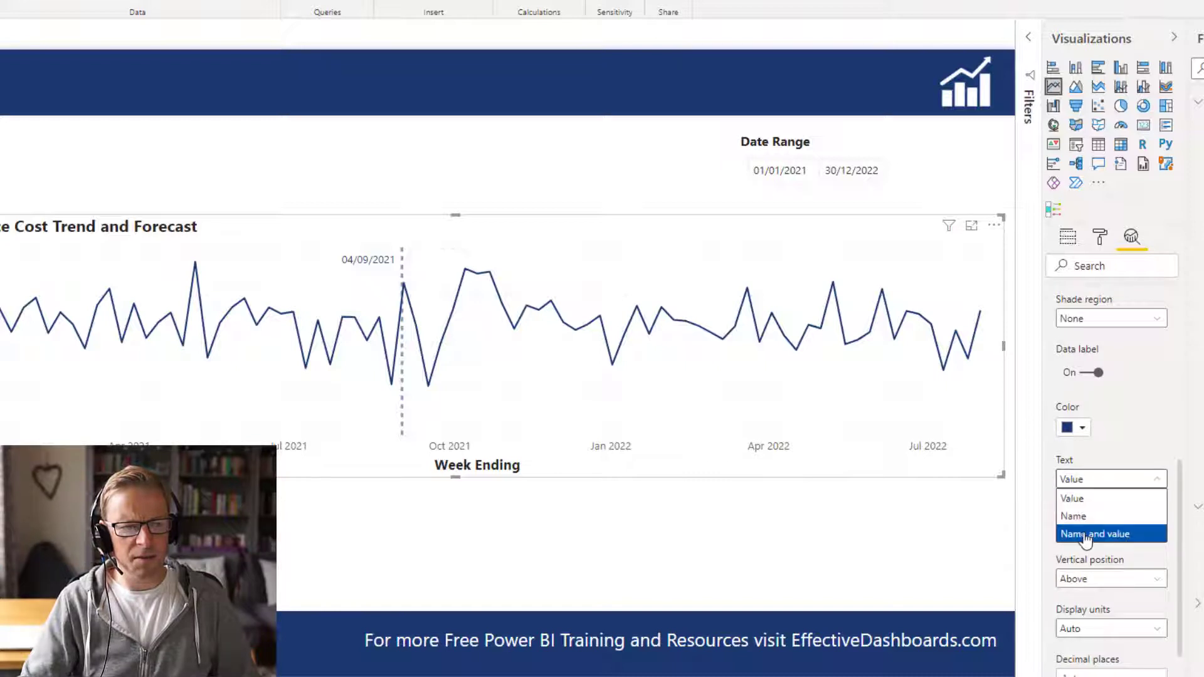
click(1094, 534)
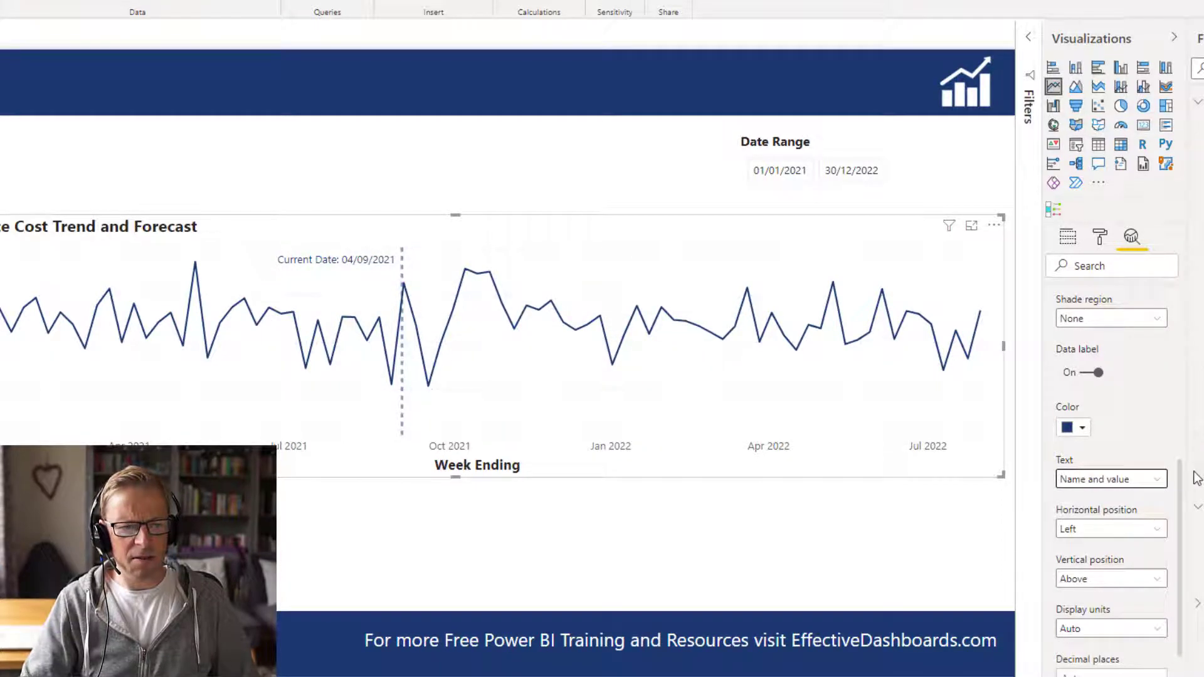
mouse_move(1187, 535)
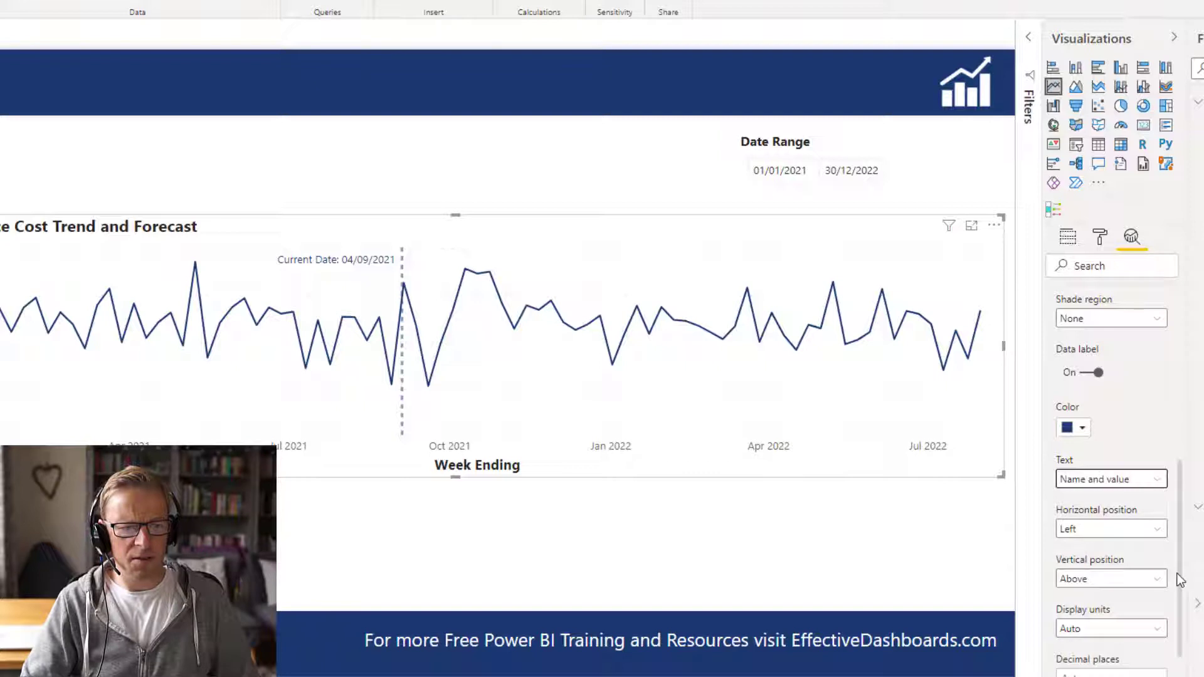
Set the today line's shade region to After and adjust the shaded region's colour.
scroll(down, 3)
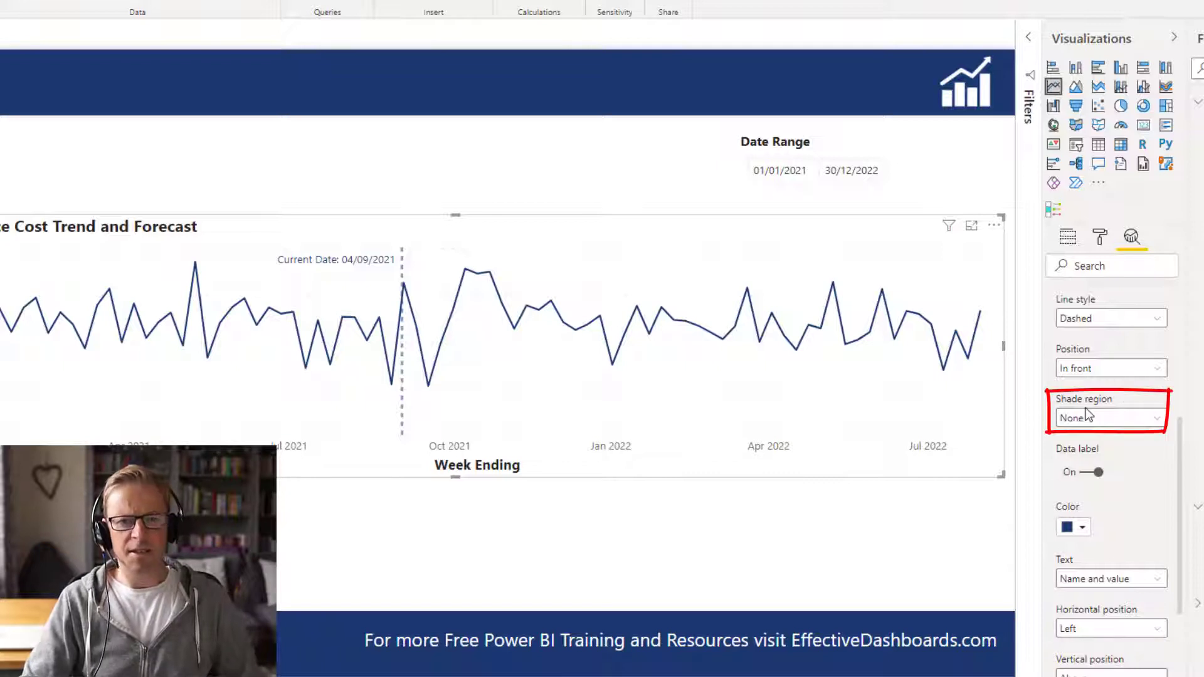
click(1108, 418)
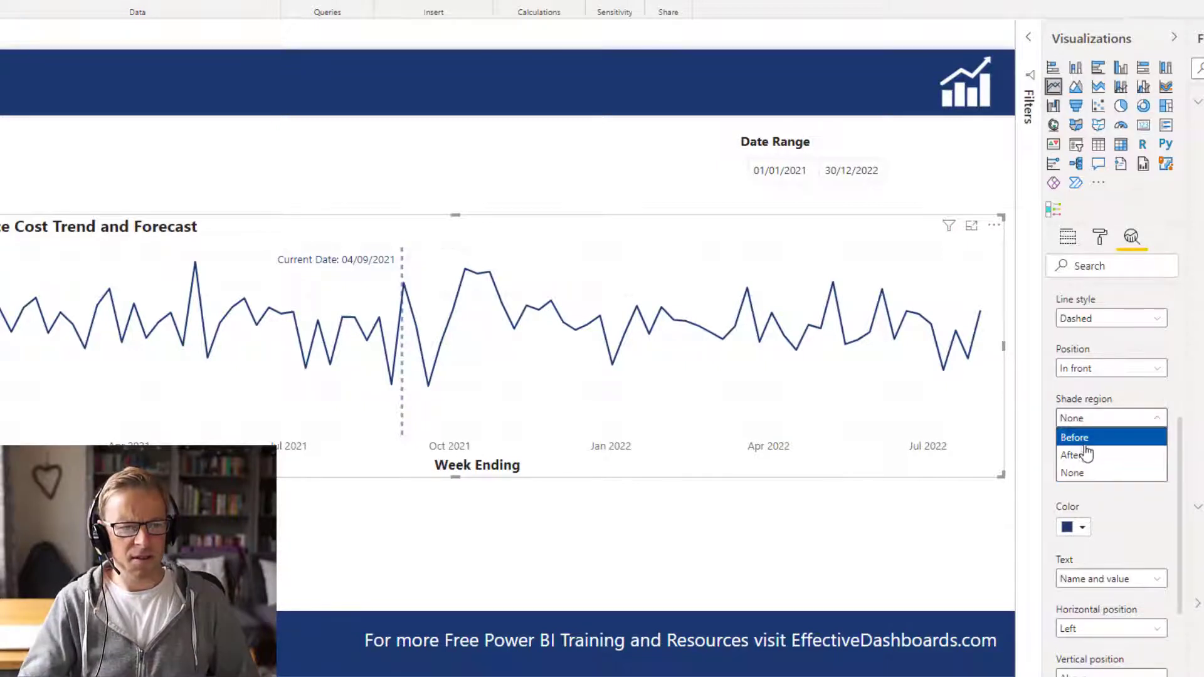
click(1074, 455)
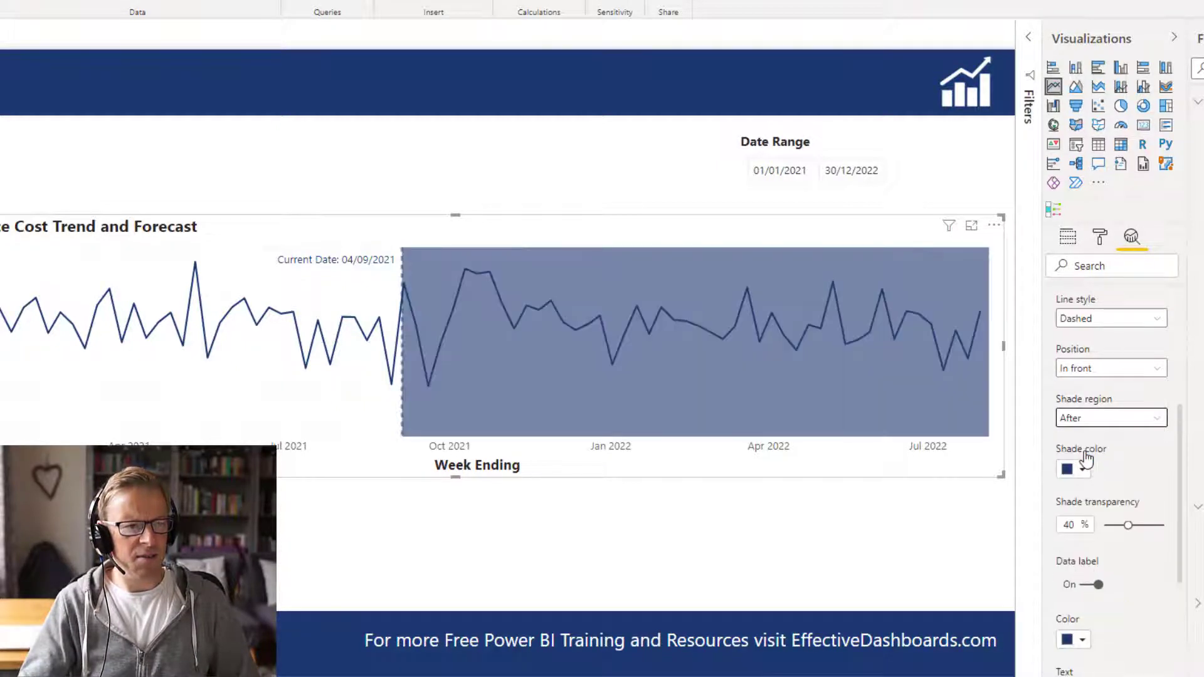
click(1067, 468)
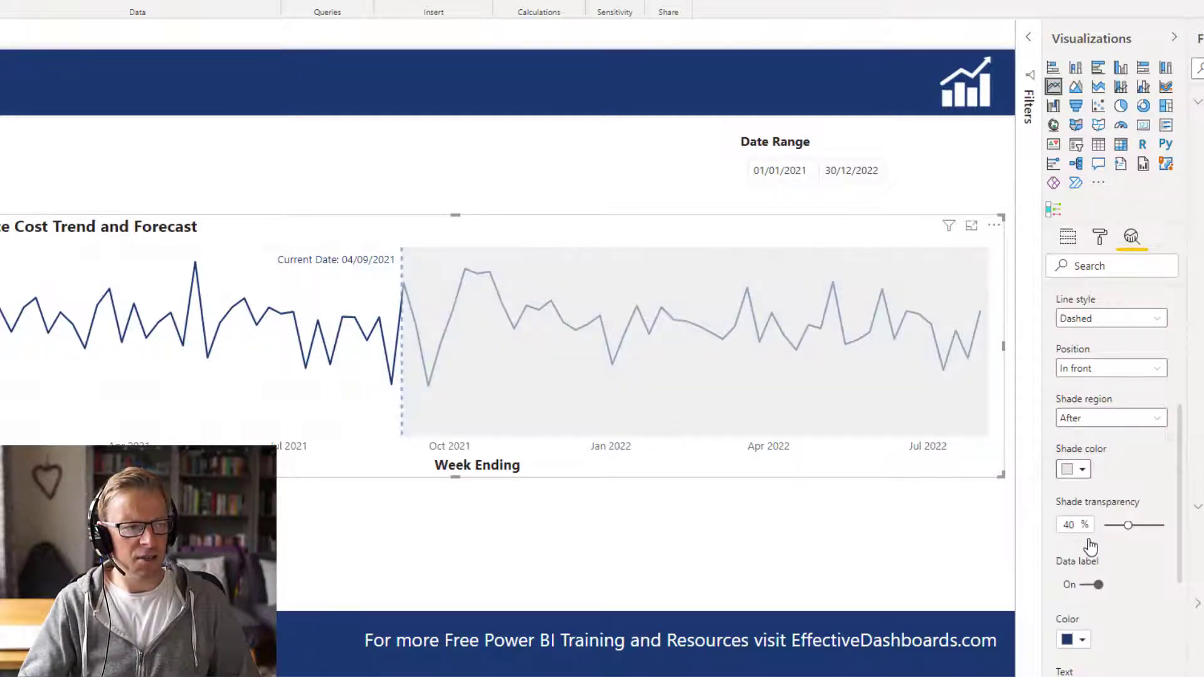
mouse_move(404, 276)
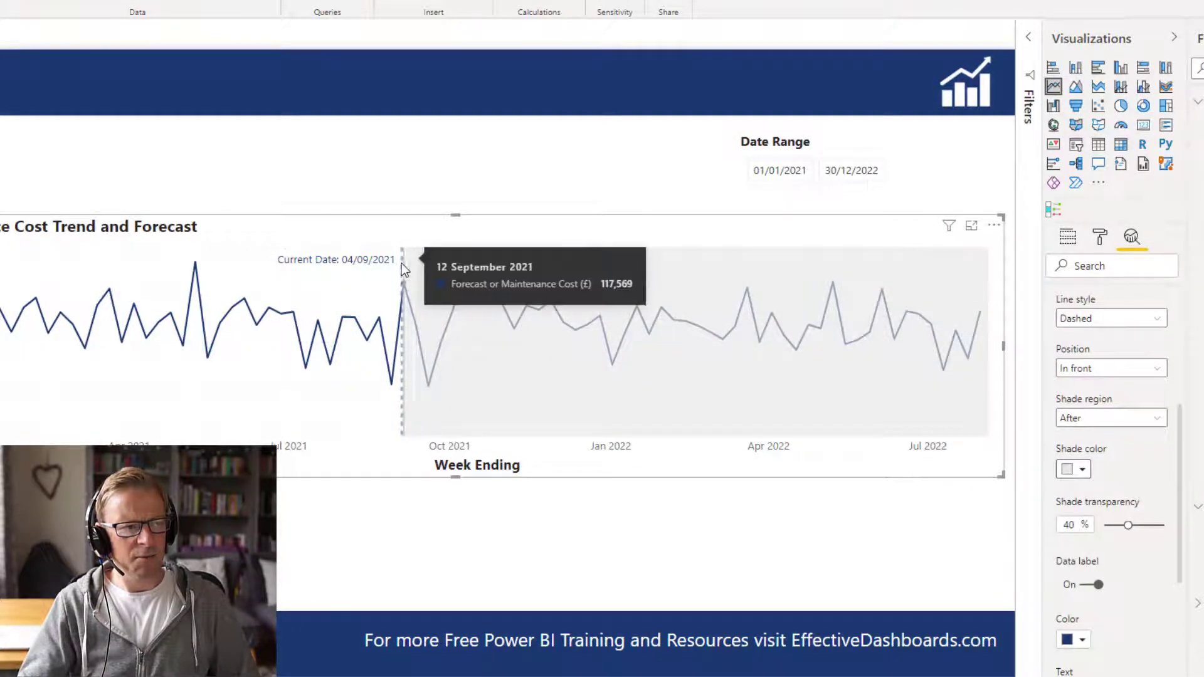
mouse_move(506, 333)
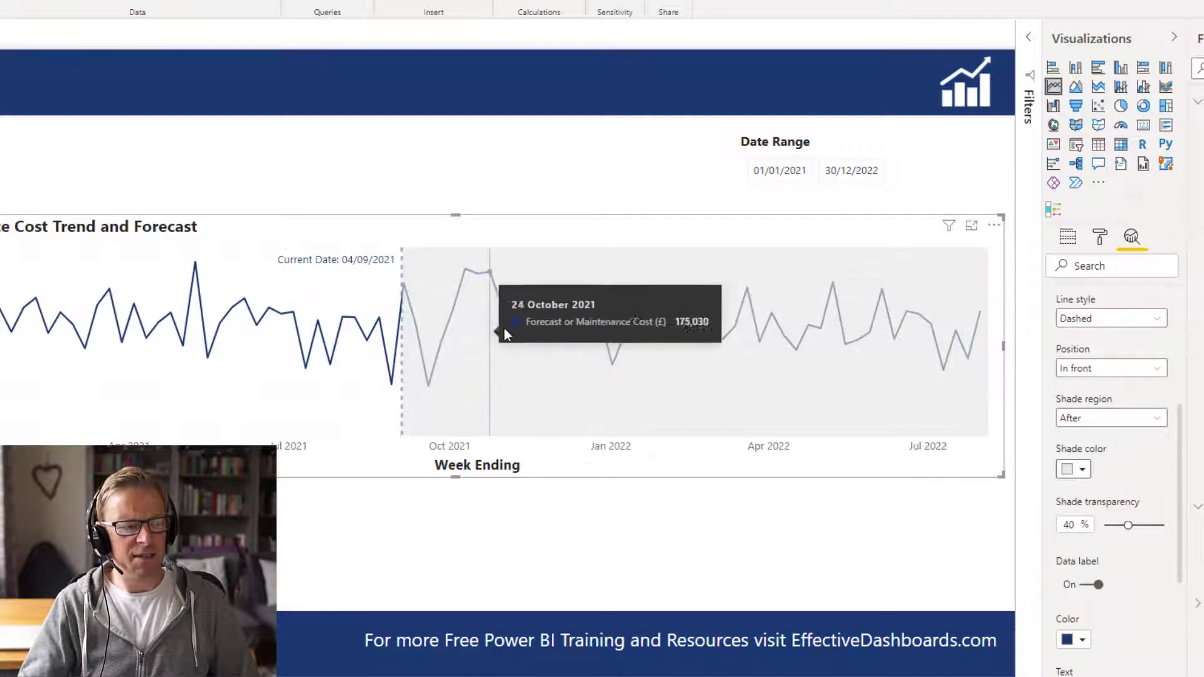
mouse_move(526, 326)
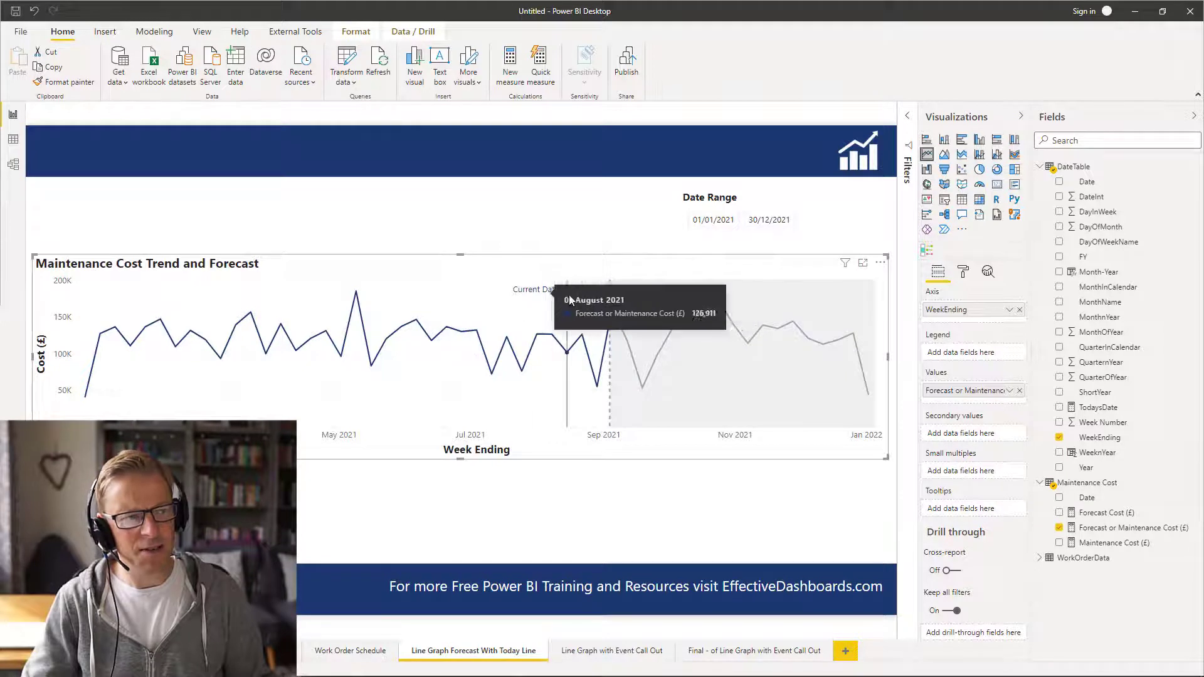
In the chart's Analytics options, rename the today line to 'Forecast From'.
click(963, 271)
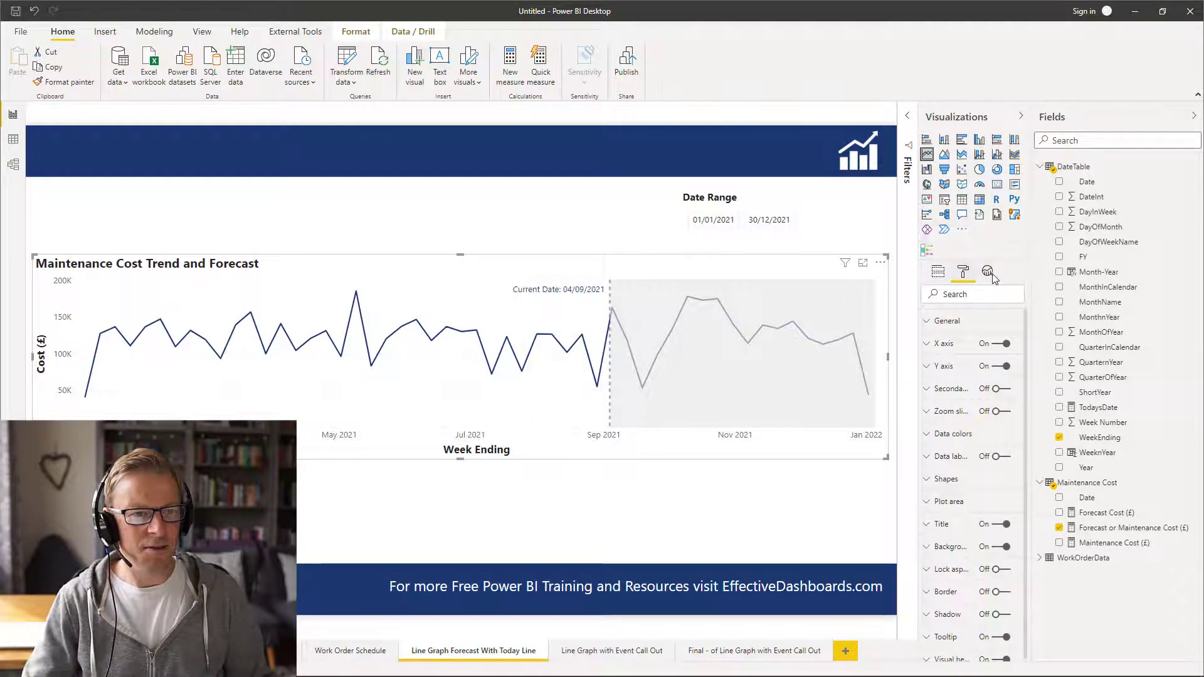
click(988, 271)
text(Forecast From)
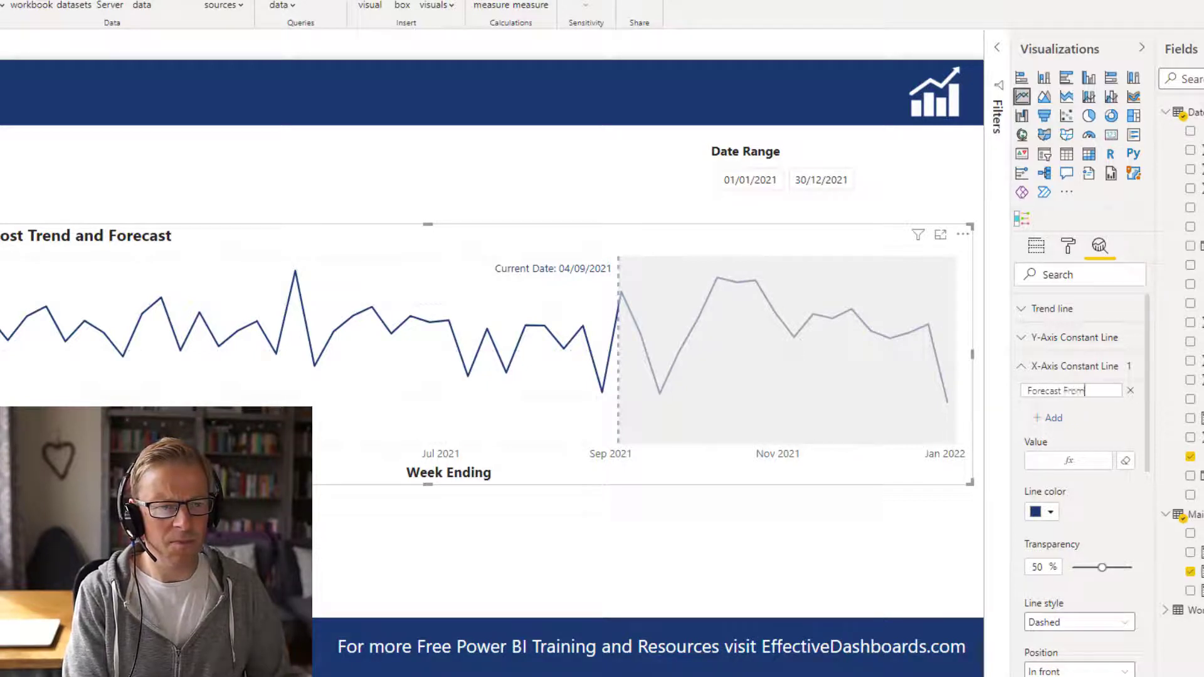
mouse_move(1058, 418)
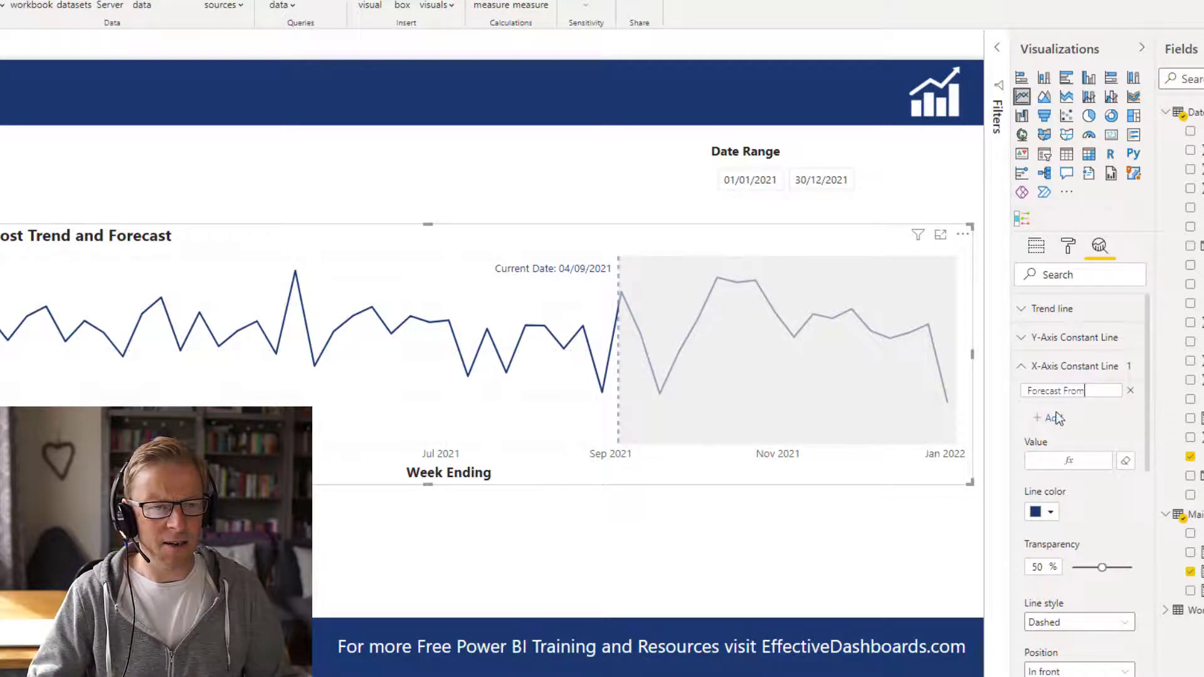
text(Current Date)
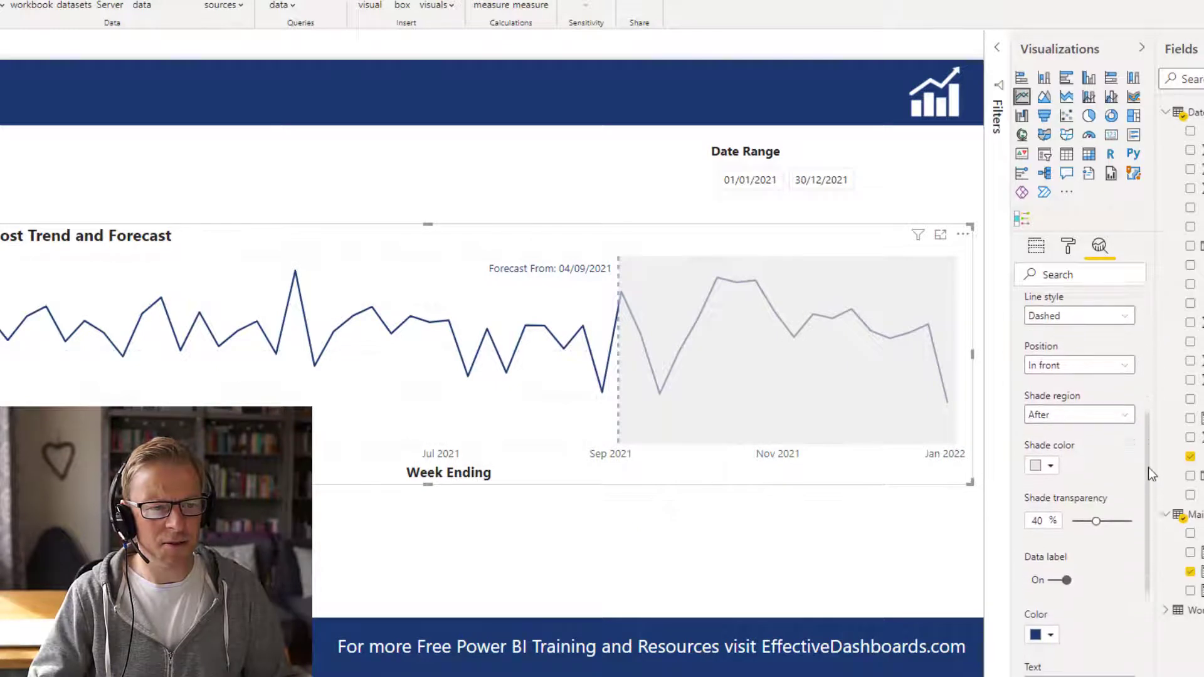
Set the constant line's data label horizontal position from Left to Right.
scroll(down, 3)
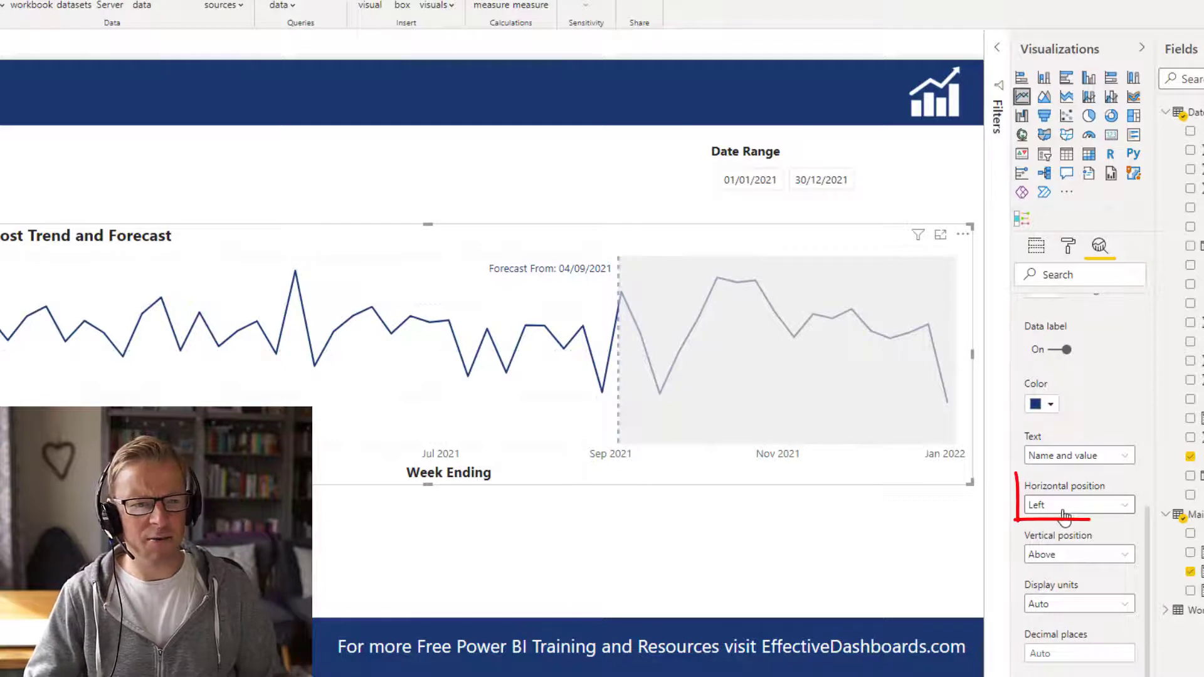
click(1078, 504)
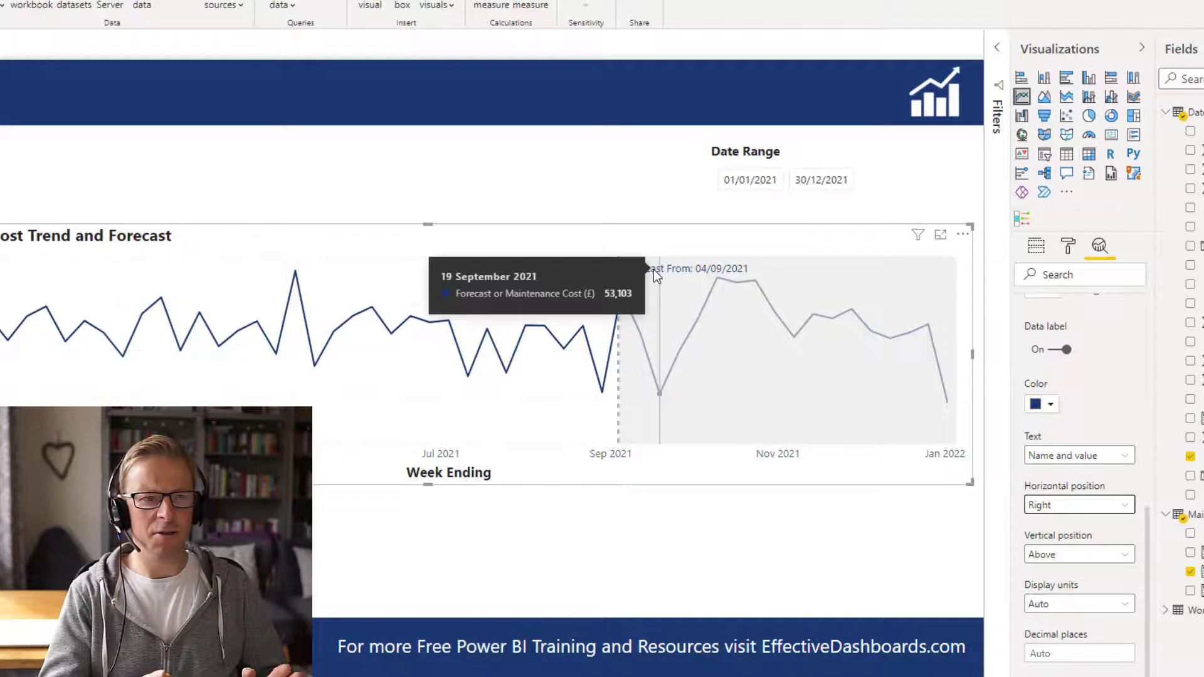
mouse_move(760, 356)
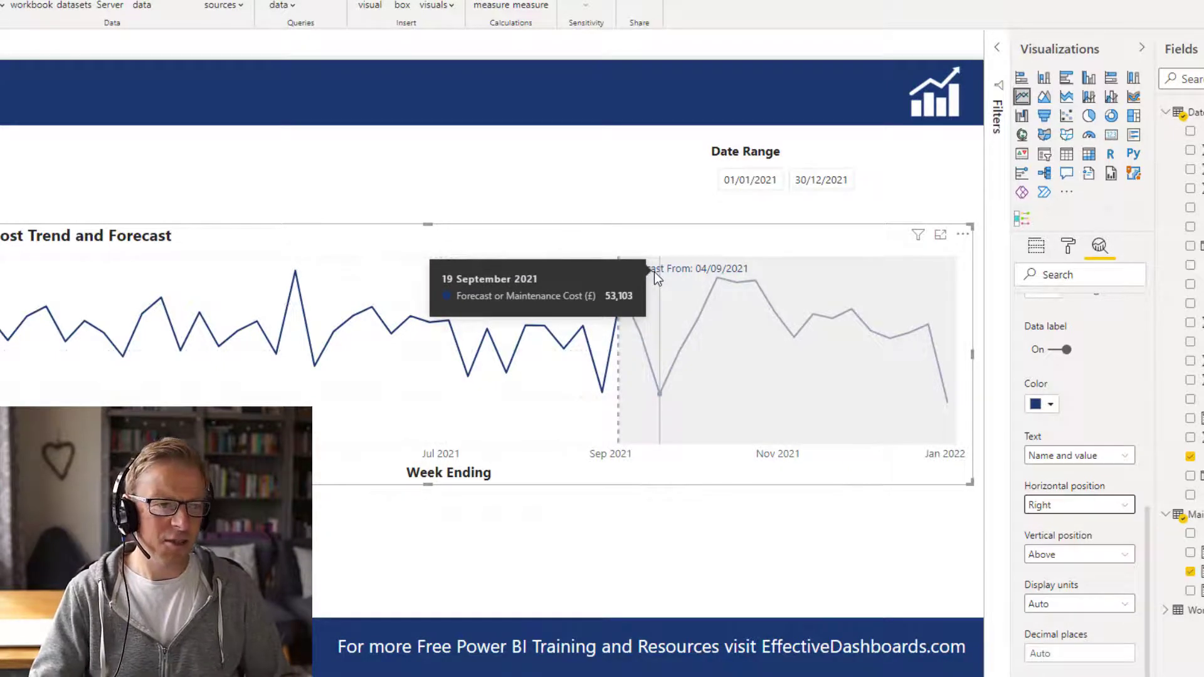
mouse_move(660, 211)
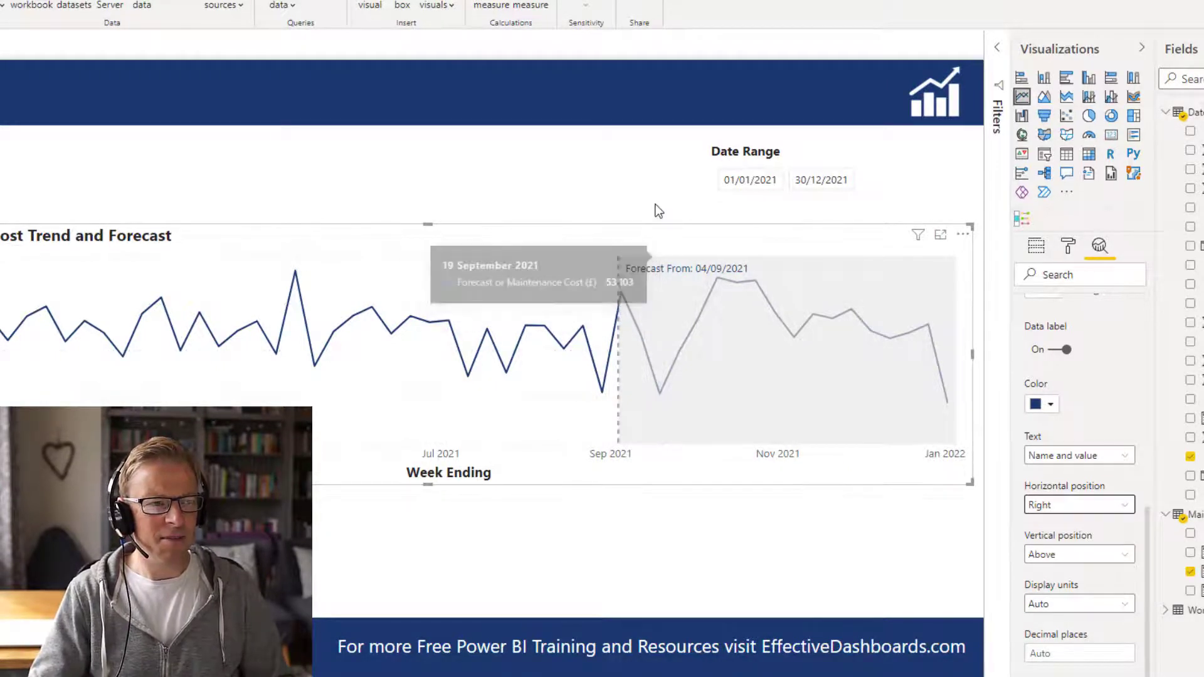
click(1036, 246)
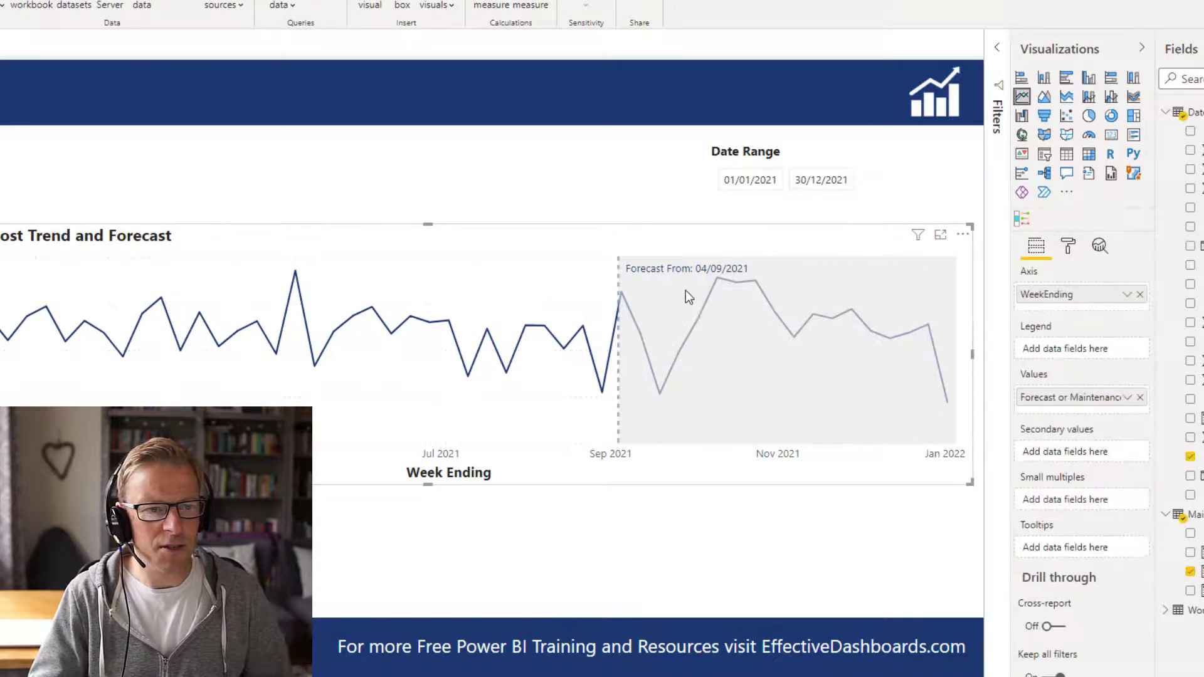
mouse_move(1072, 272)
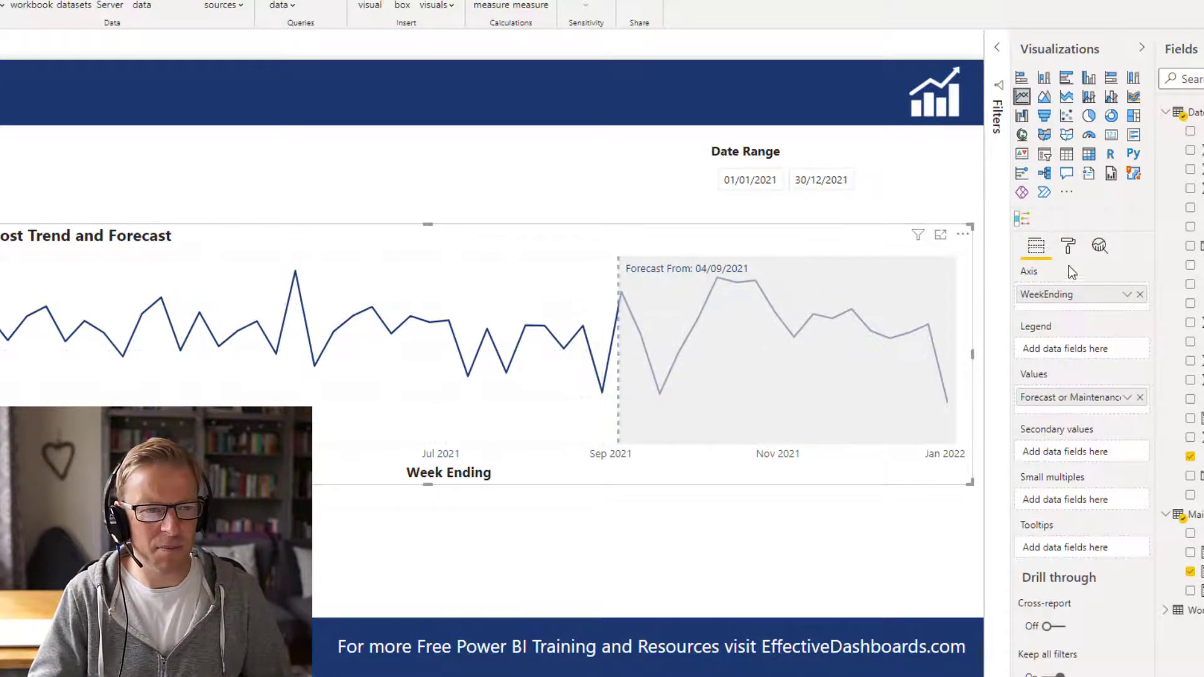
mouse_move(1099, 246)
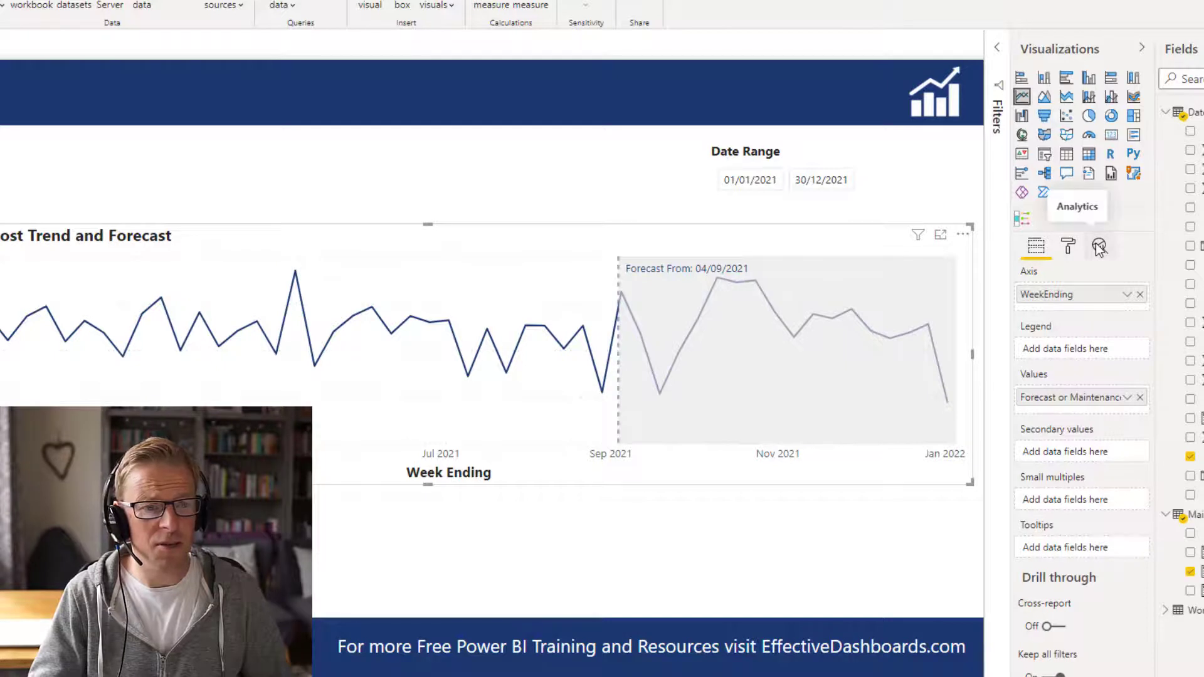
click(1099, 246)
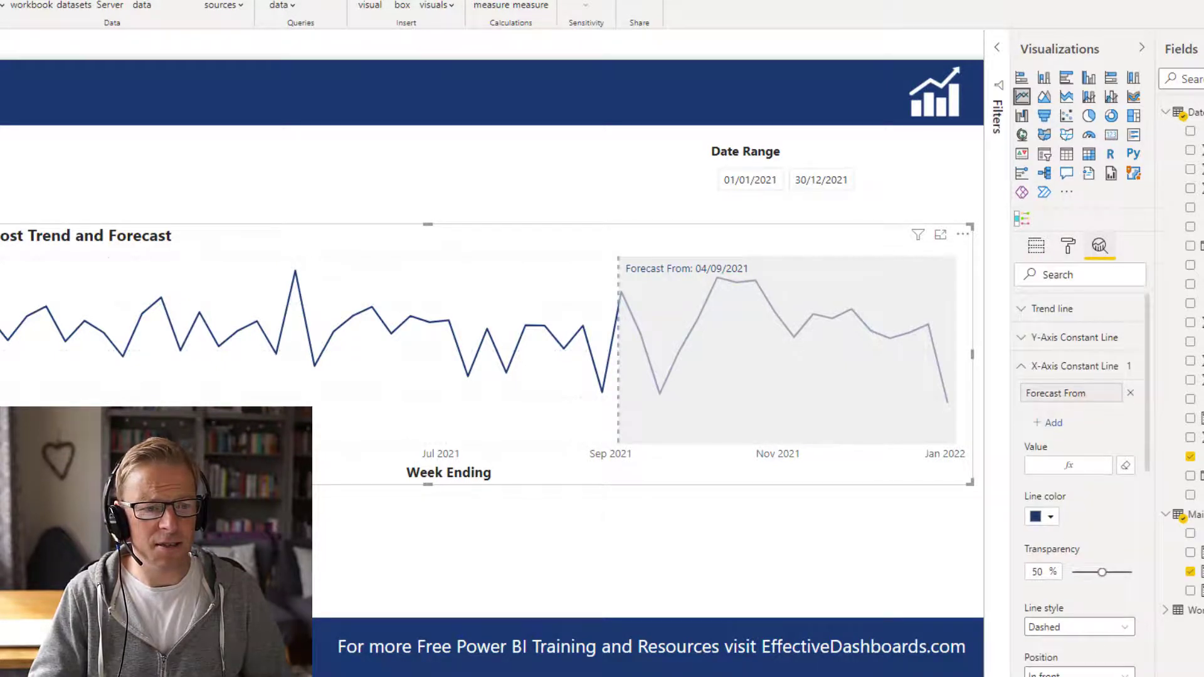
scroll(down, 3)
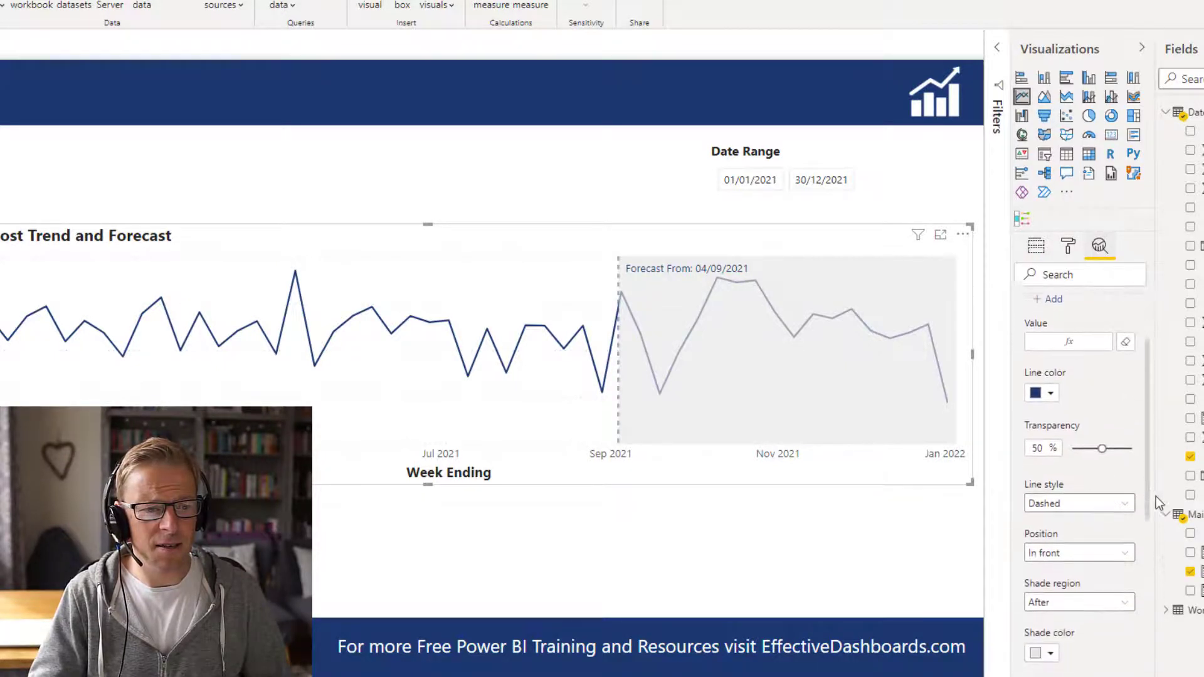
scroll(down, 3)
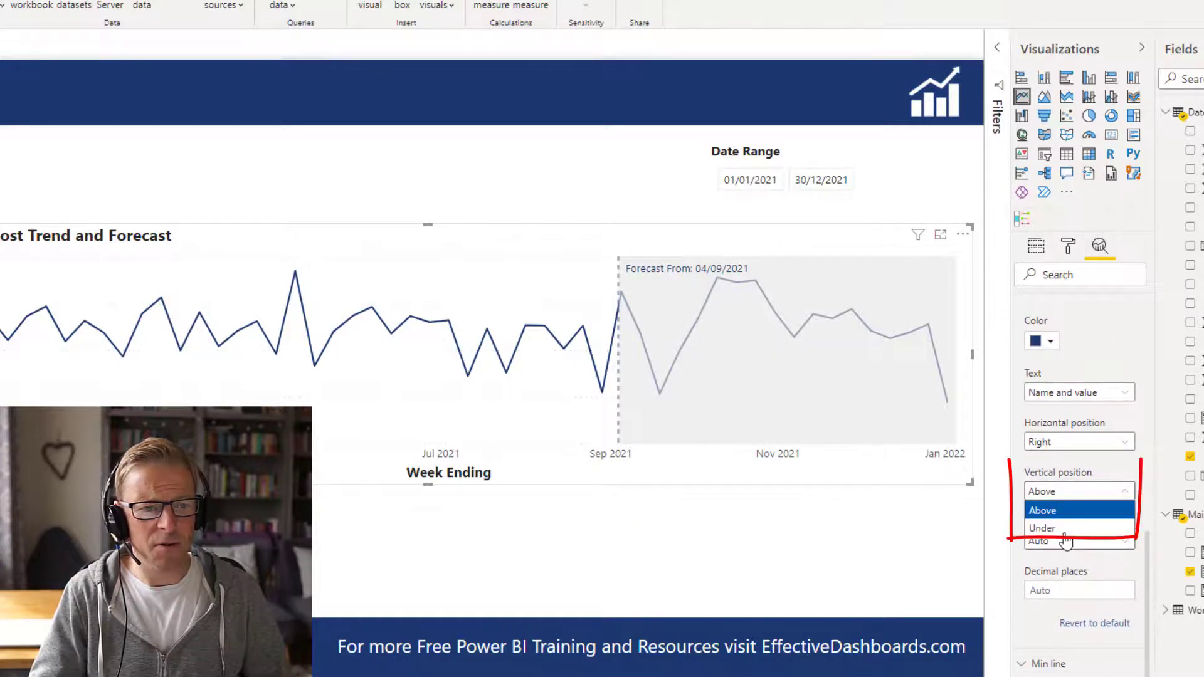
click(1043, 528)
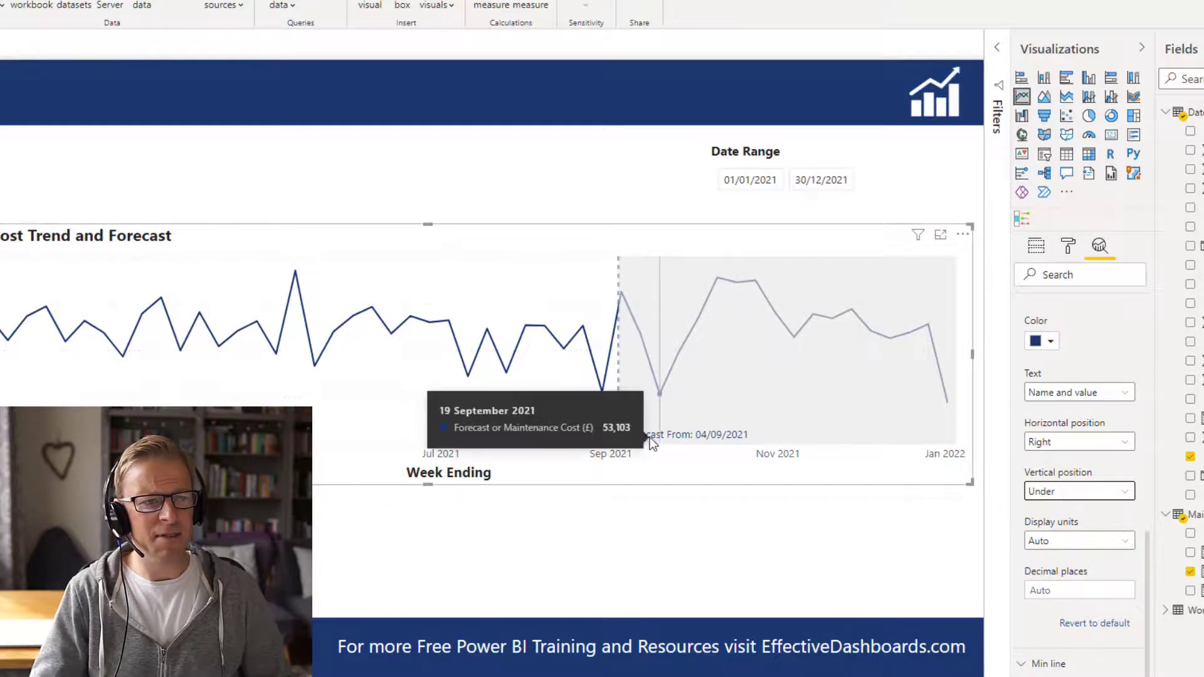
click(1079, 490)
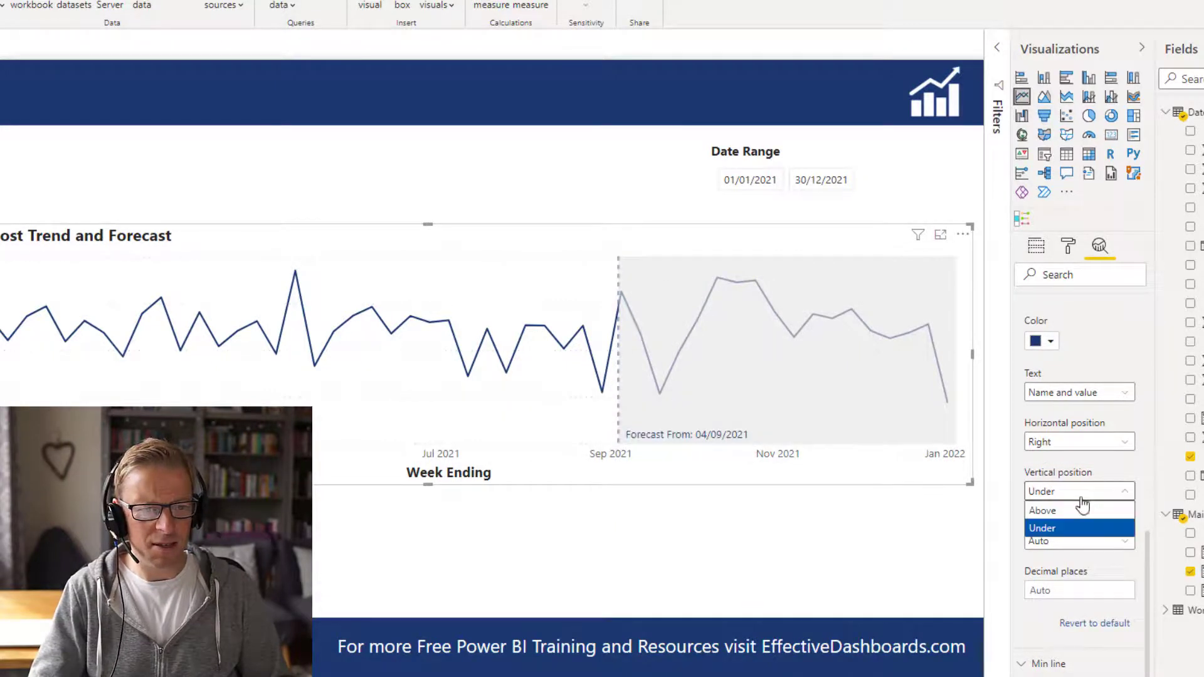
click(1042, 510)
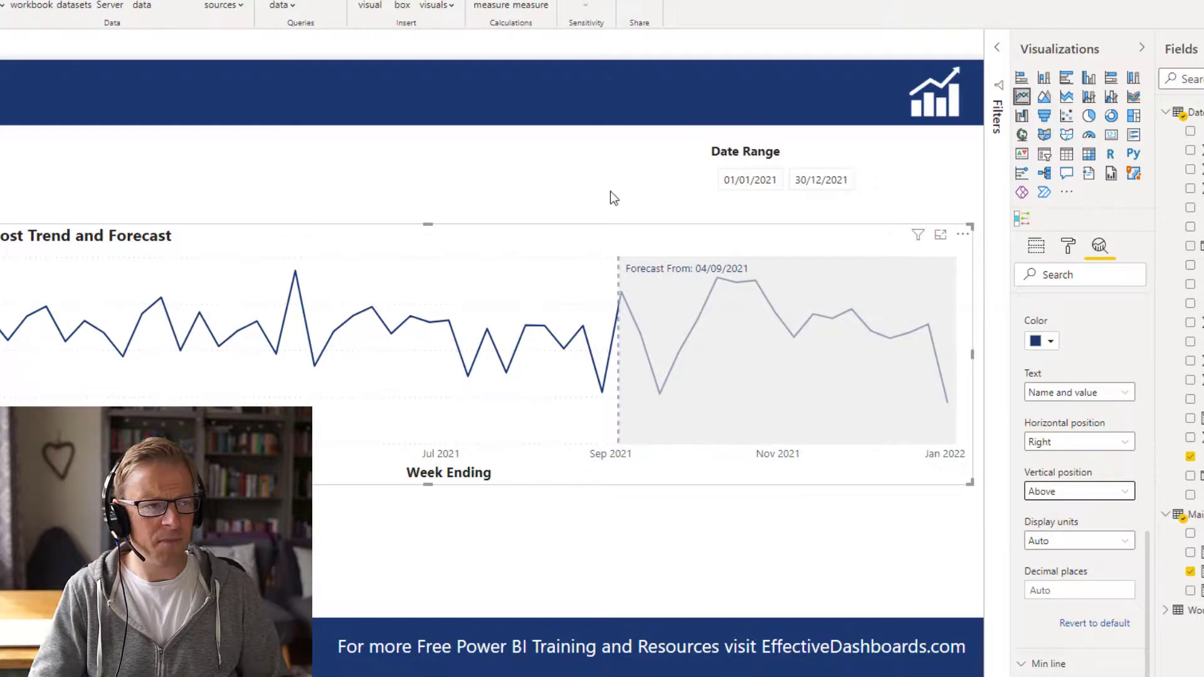
click(1036, 245)
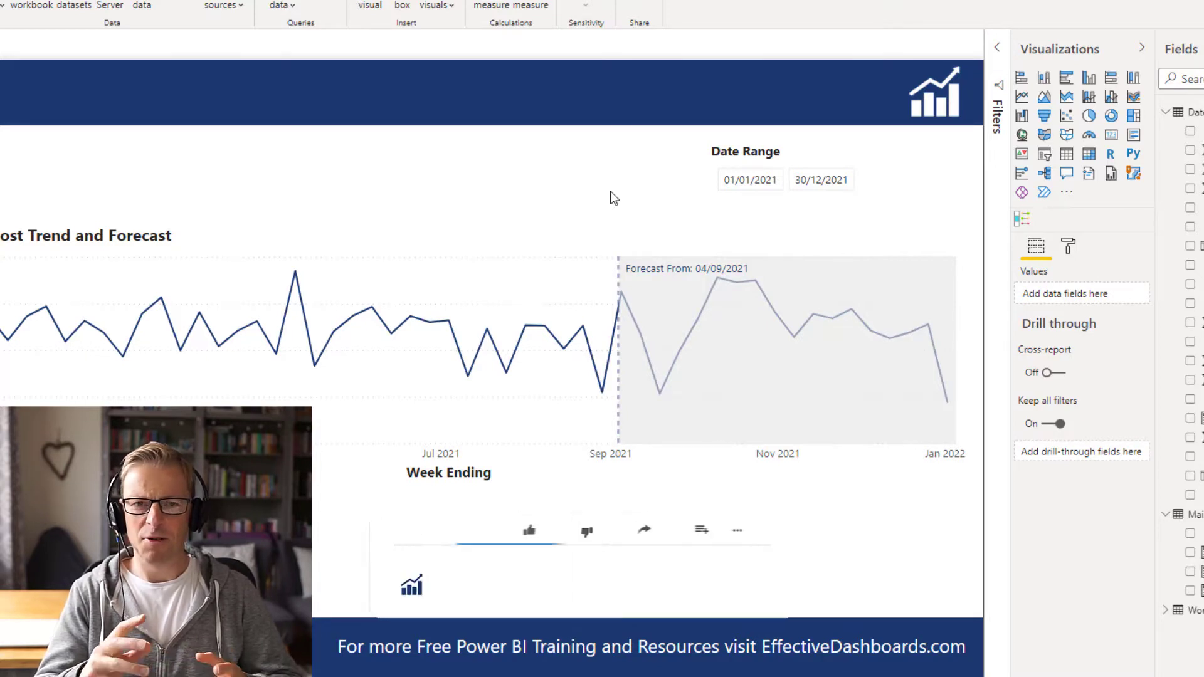
click(554, 530)
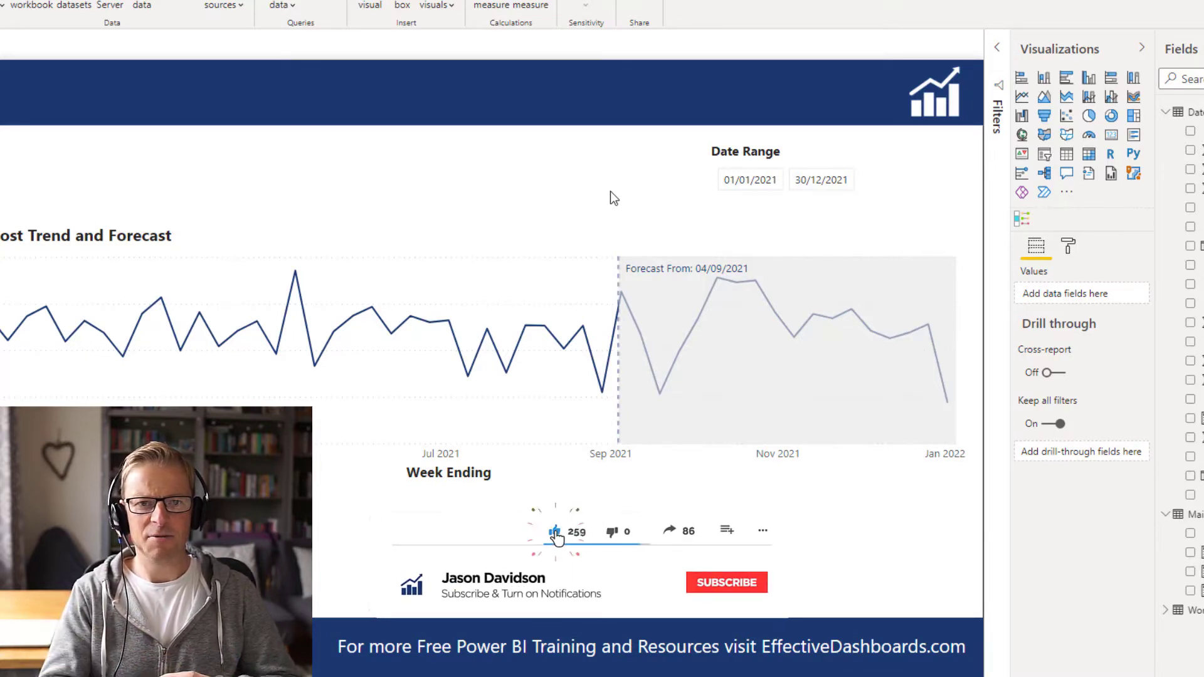
click(725, 582)
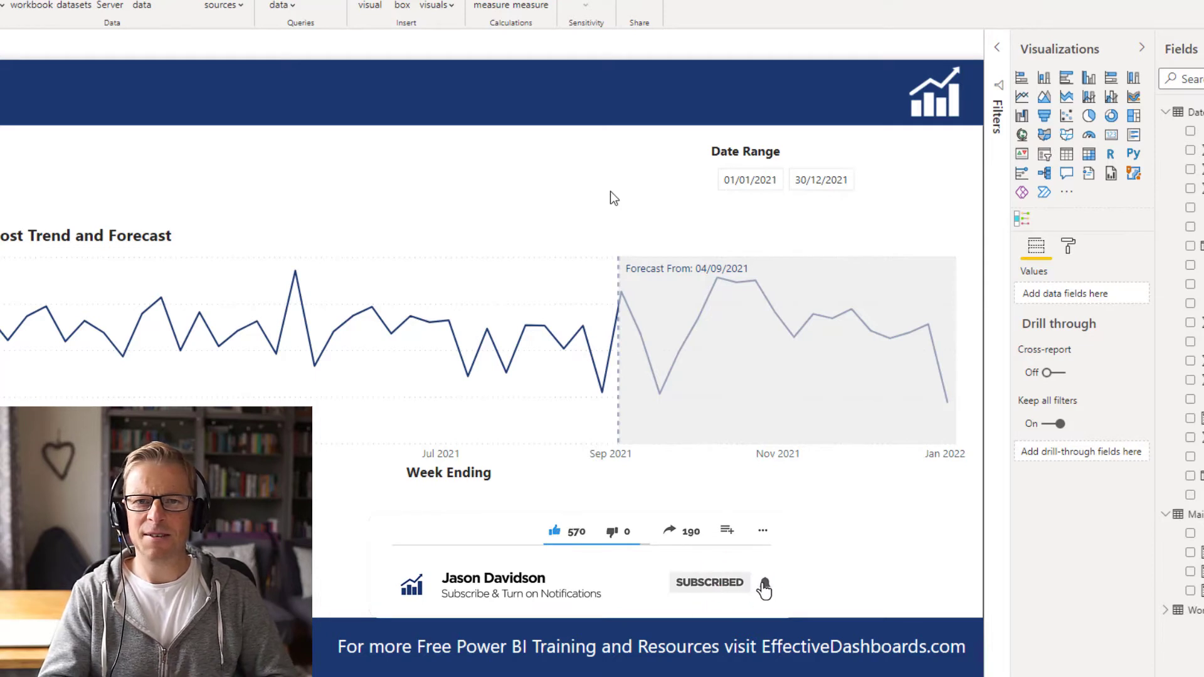